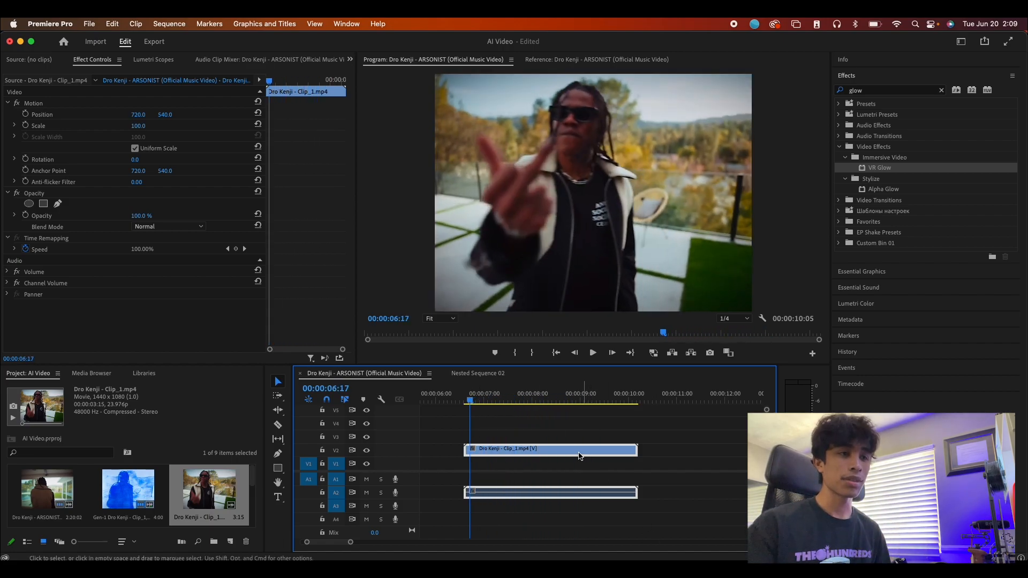
# Export the sequence as an H.264 media file with the Match Source preset
pyautogui.click(154, 41)
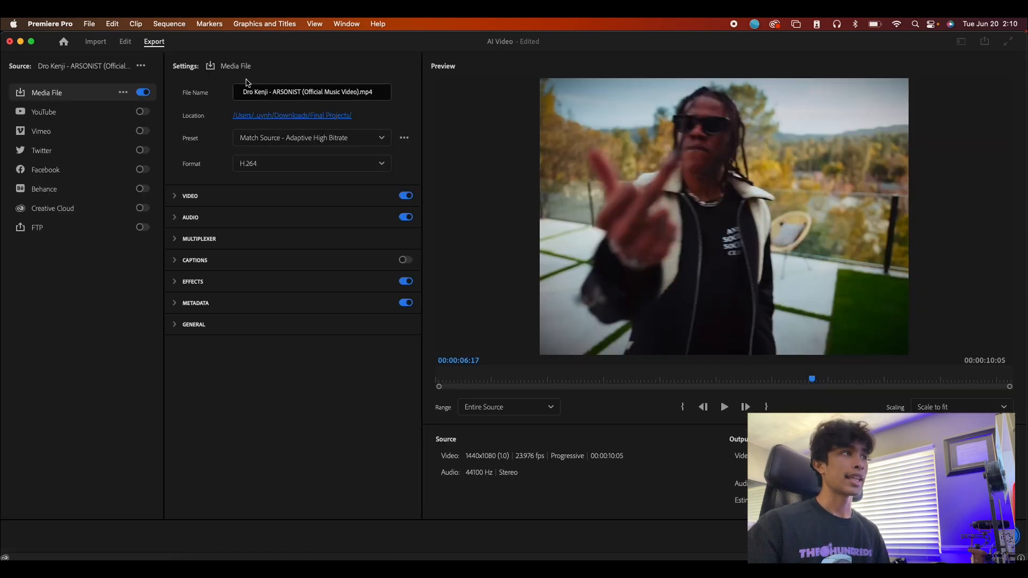
pyautogui.click(124, 42)
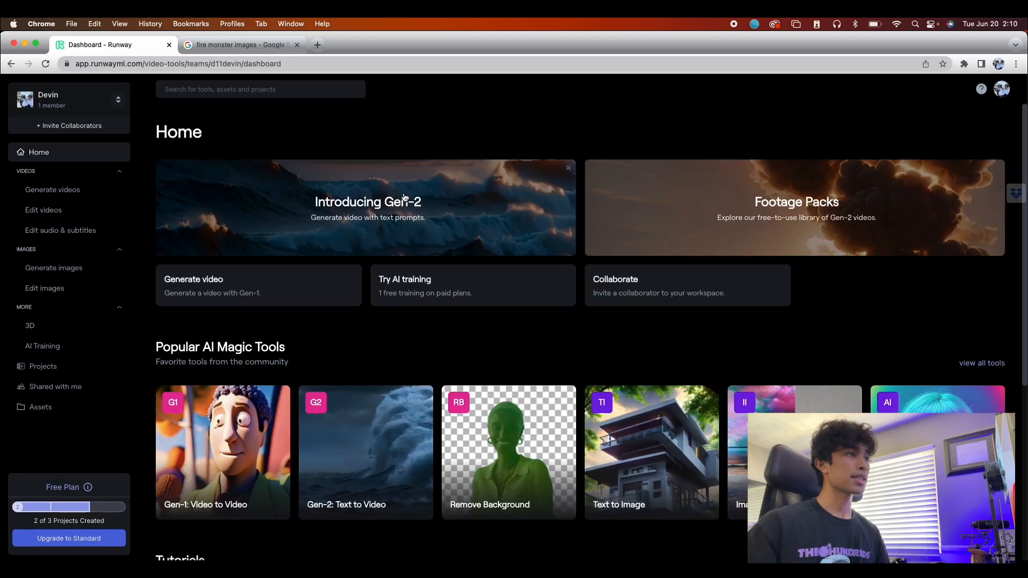
pyautogui.click(177, 63)
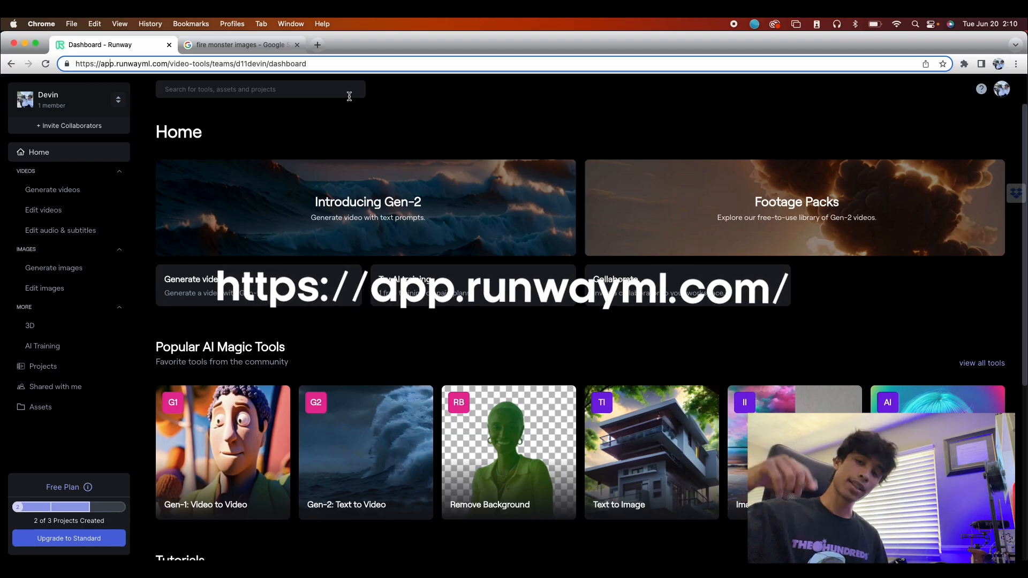
pyautogui.scroll(-3)
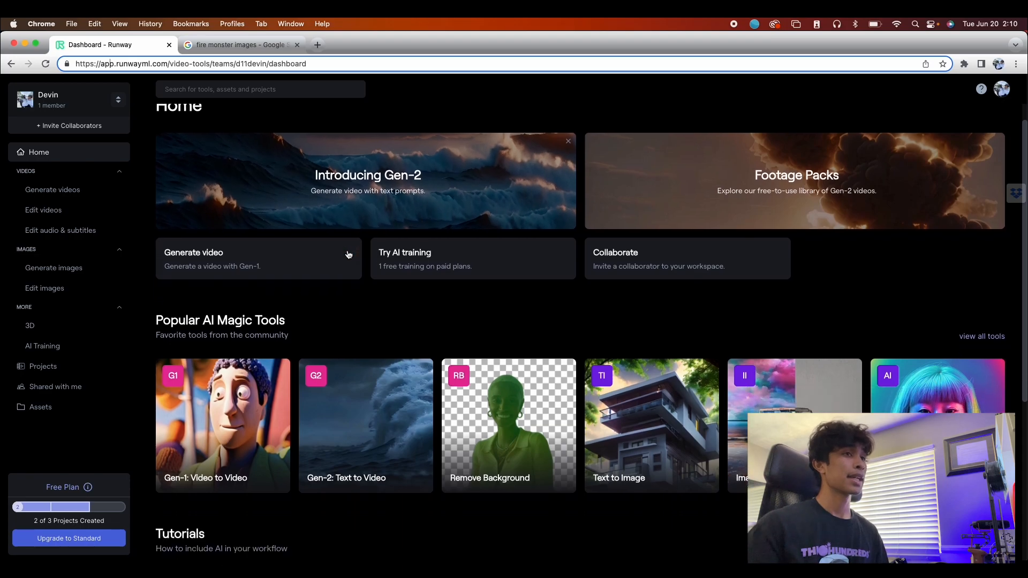
pyautogui.scroll(-3)
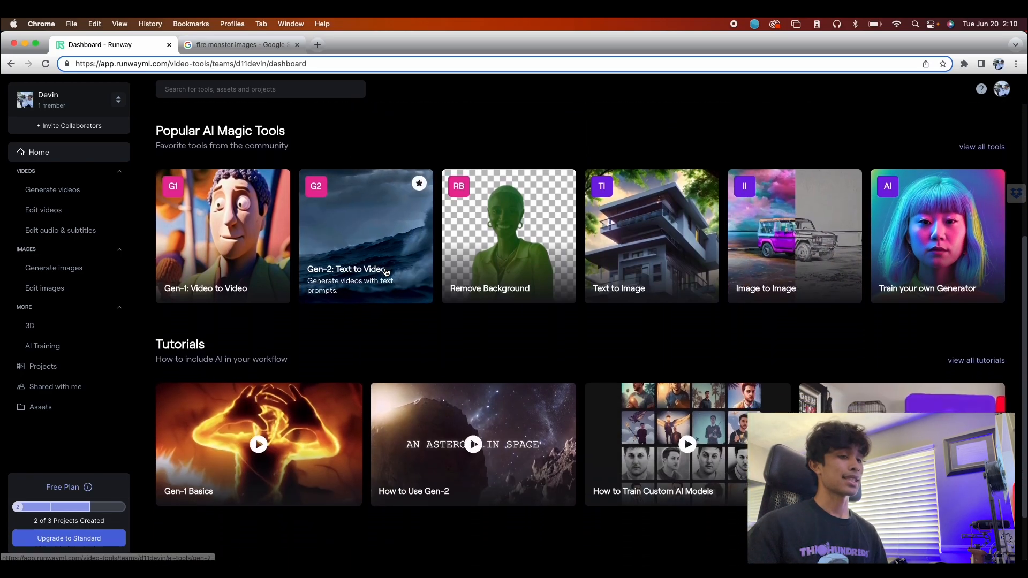
pyautogui.scroll(-3)
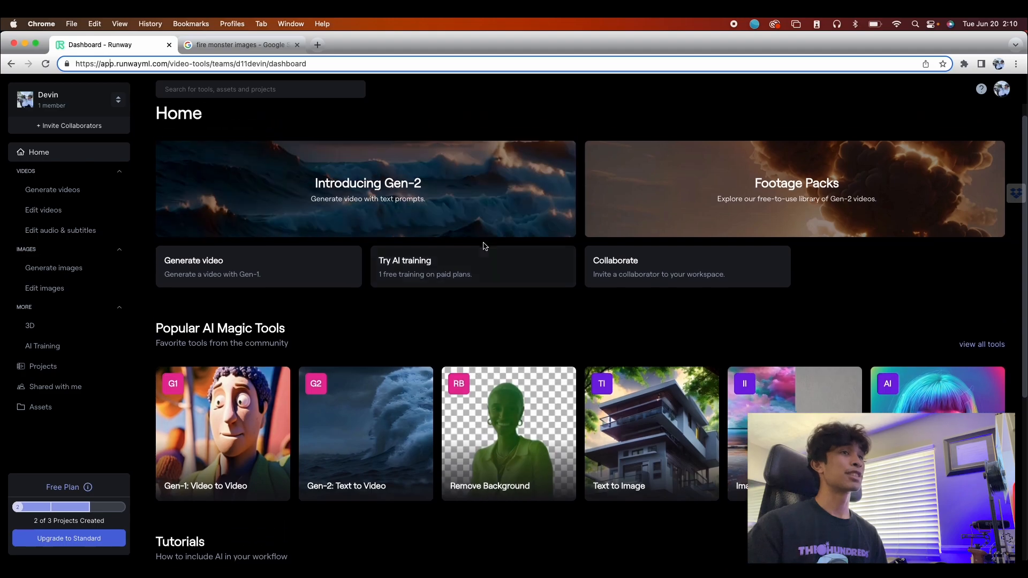
pyautogui.scroll(-3)
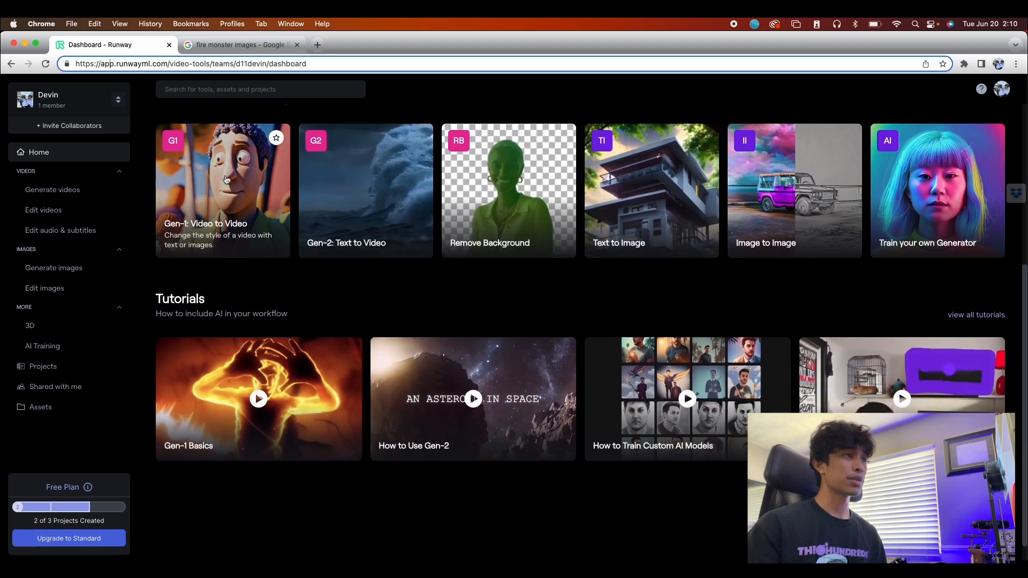
pyautogui.scroll(-3)
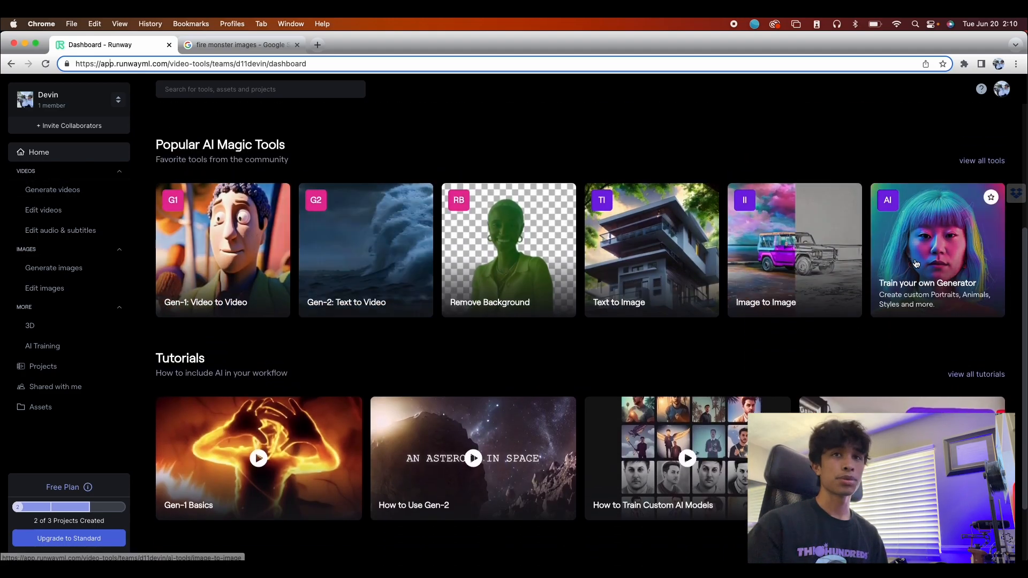
pyautogui.scroll(-3)
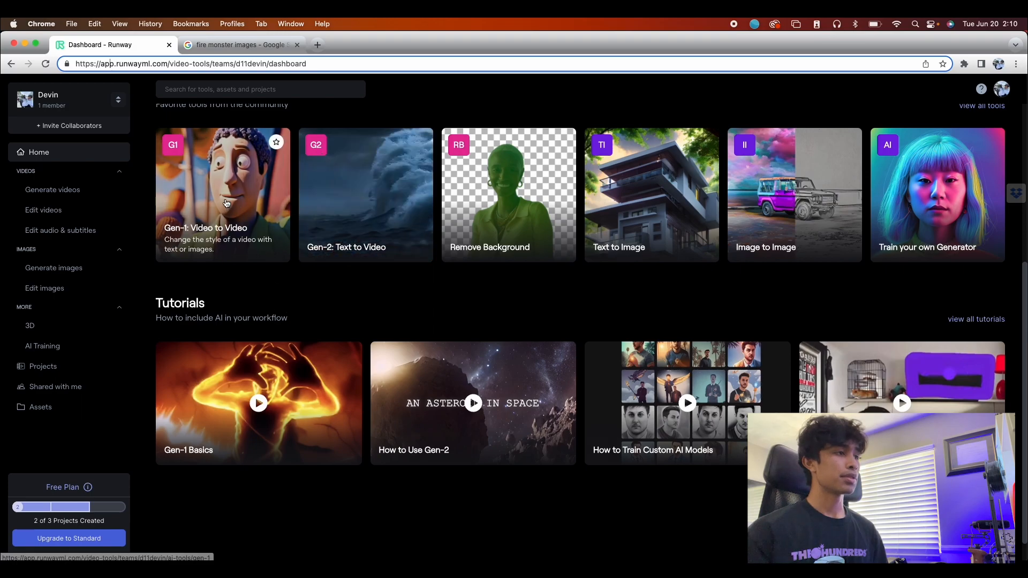
# Load Dro Kenji - Clip_1.mp4 from the assets as the Gen-1 source video
pyautogui.click(223, 194)
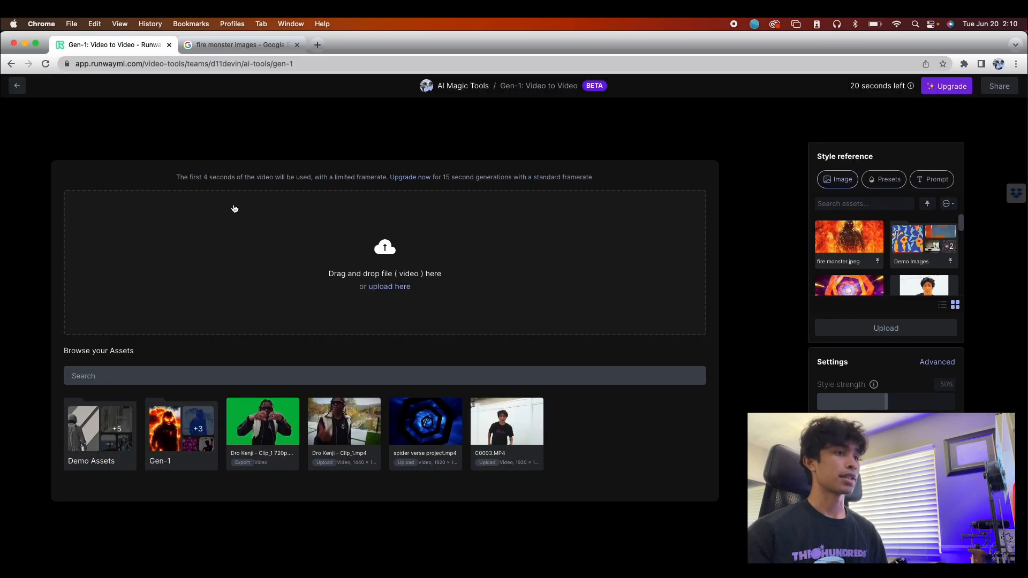
pyautogui.moveTo(102, 133)
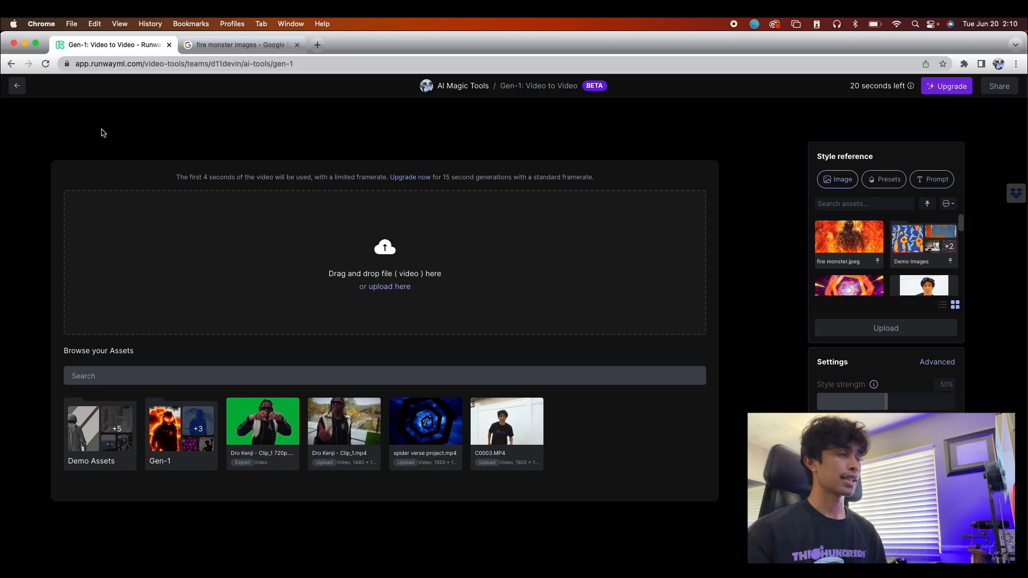
pyautogui.click(390, 287)
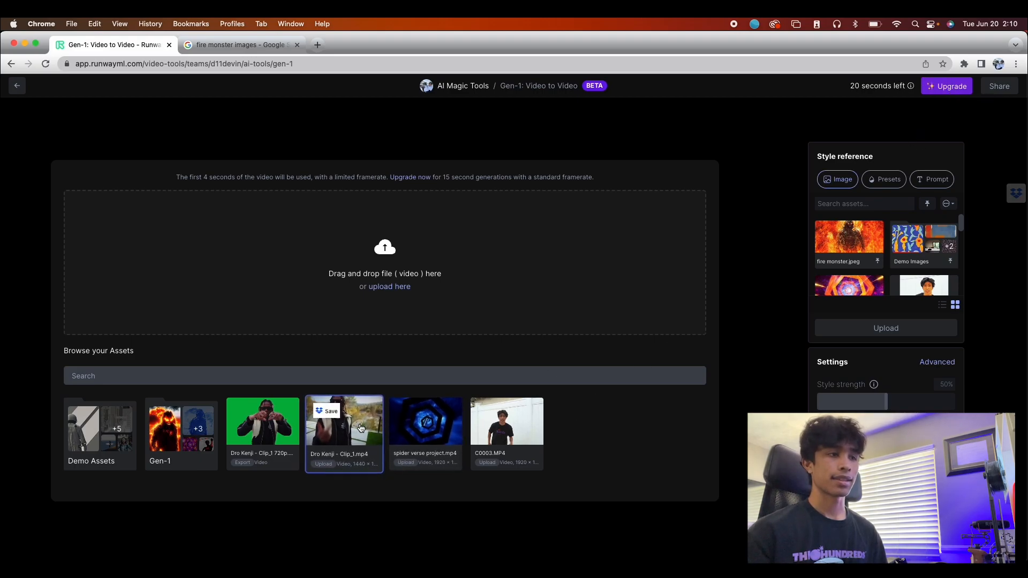
pyautogui.click(344, 421)
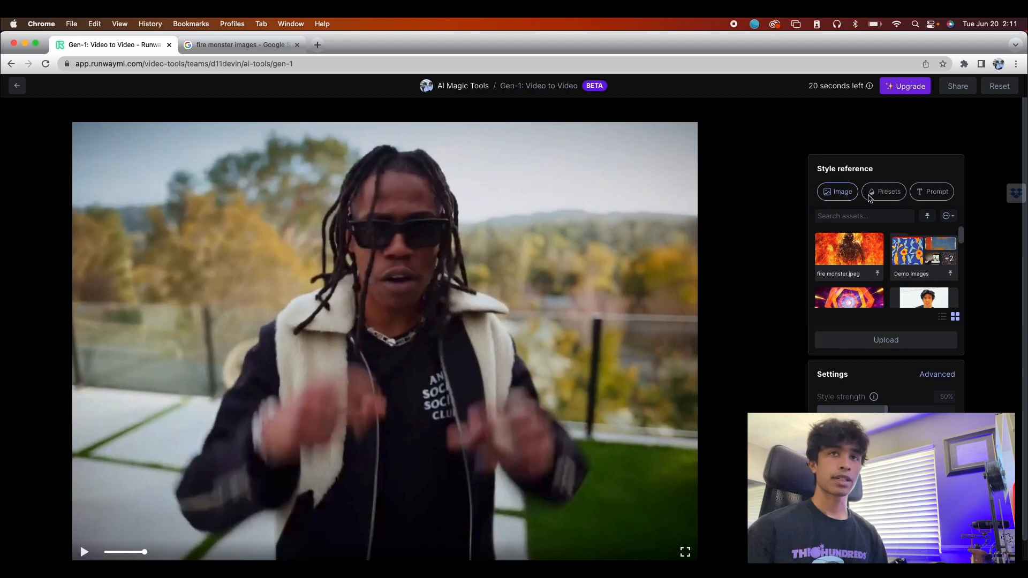
# Browse the Image, Prompt and Presets style-reference options, scrolling the preset grid
pyautogui.click(932, 192)
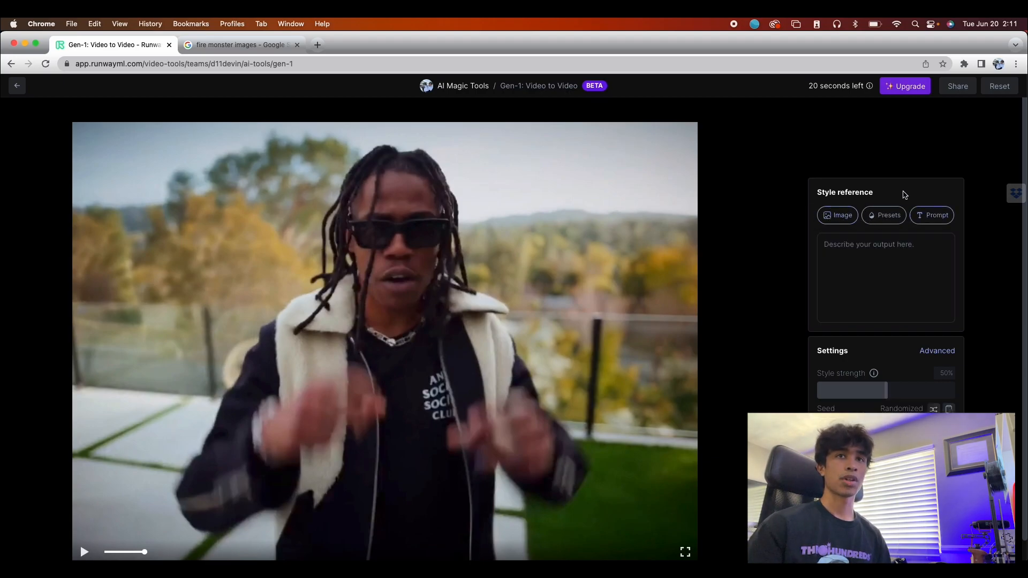
pyautogui.click(838, 216)
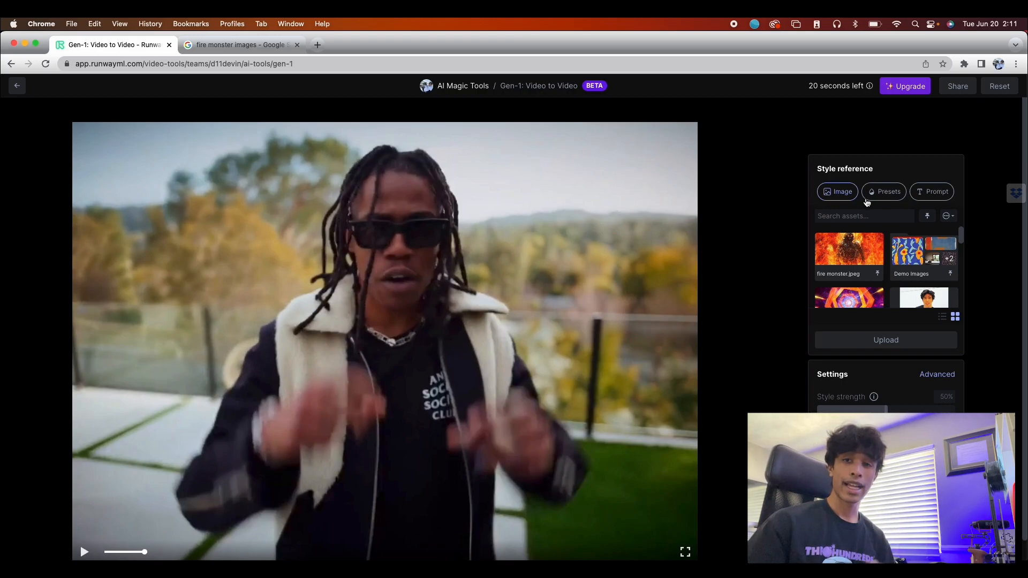
pyautogui.click(885, 191)
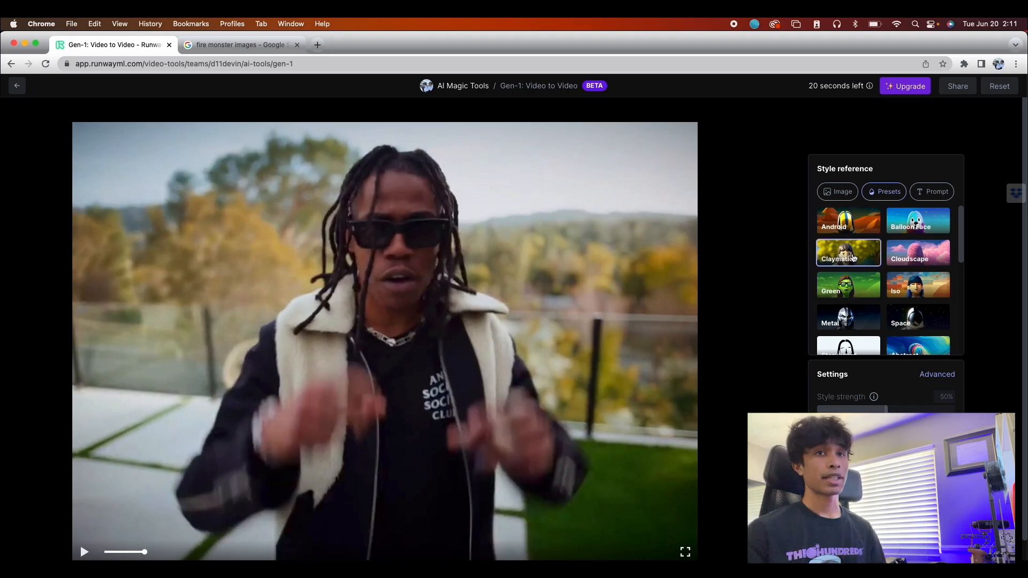
pyautogui.scroll(-3)
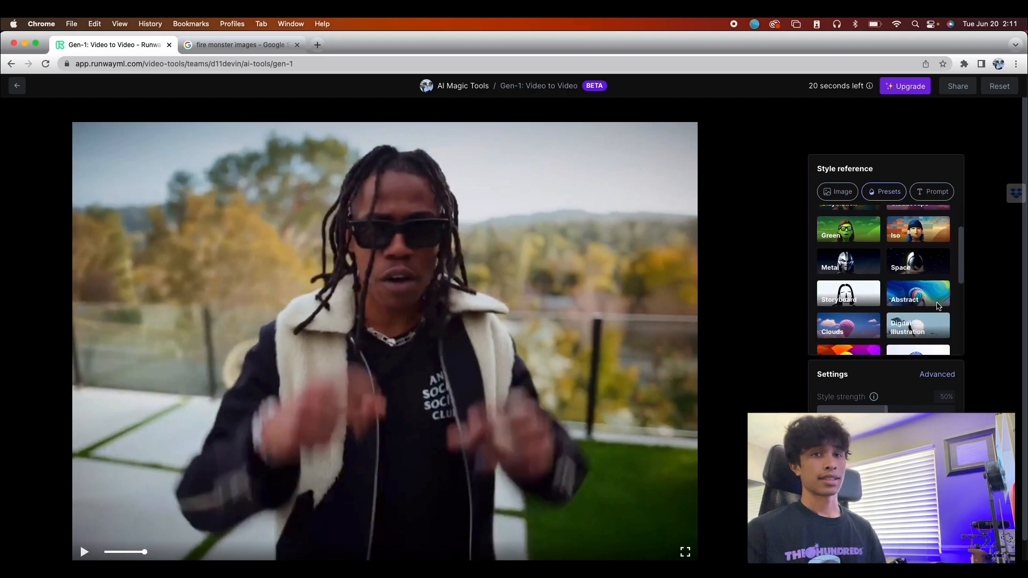
pyautogui.scroll(-3)
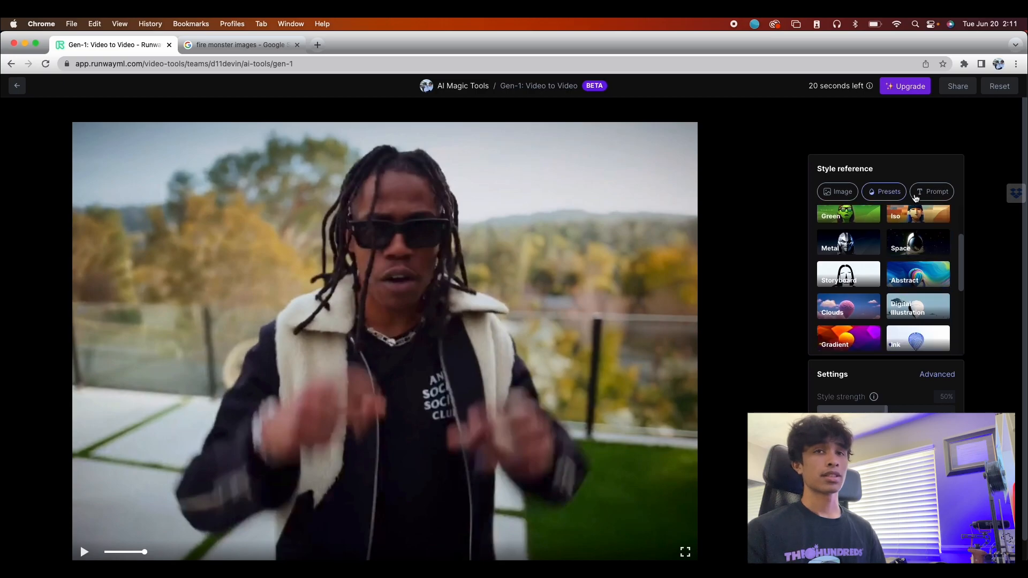
# Check the Prompt option again, then settle on the Presets gallery and scroll it
pyautogui.click(931, 192)
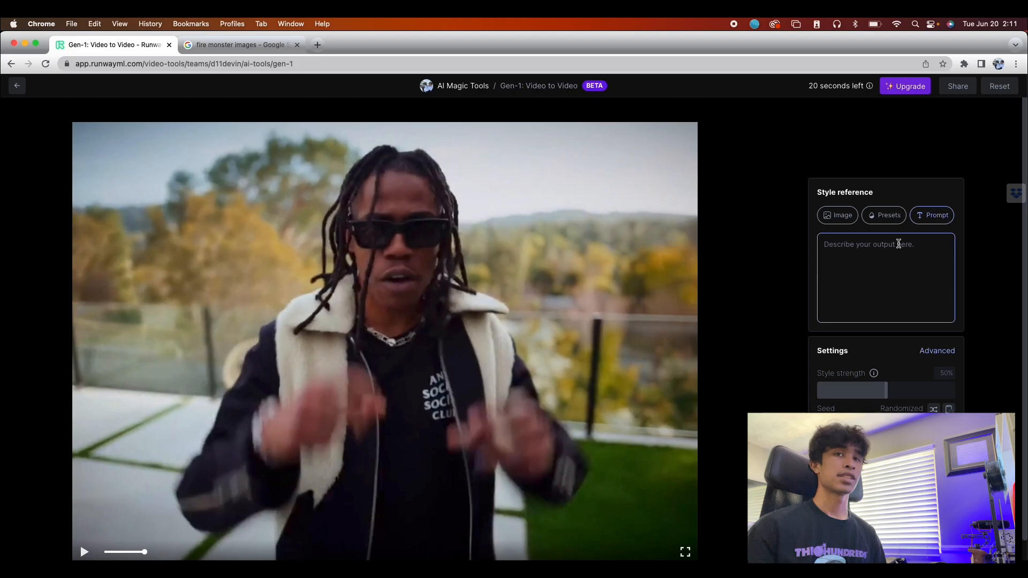
pyautogui.moveTo(781, 278)
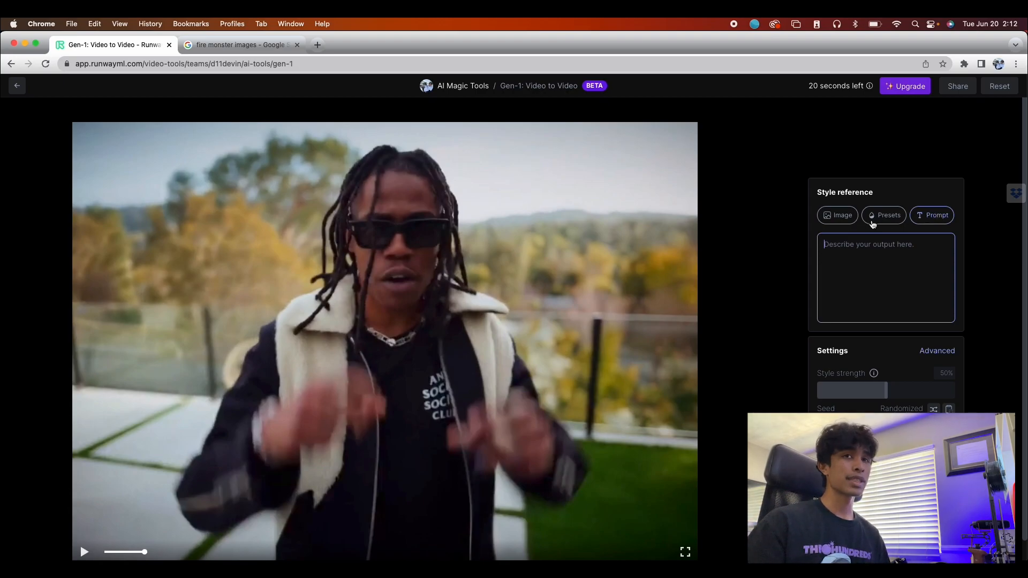
pyautogui.click(883, 215)
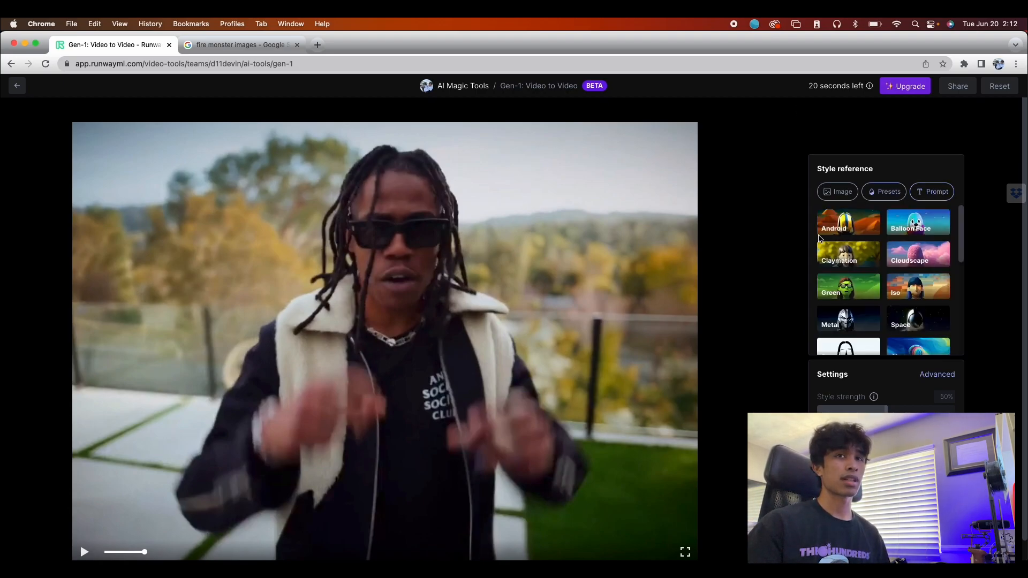
pyautogui.scroll(-3)
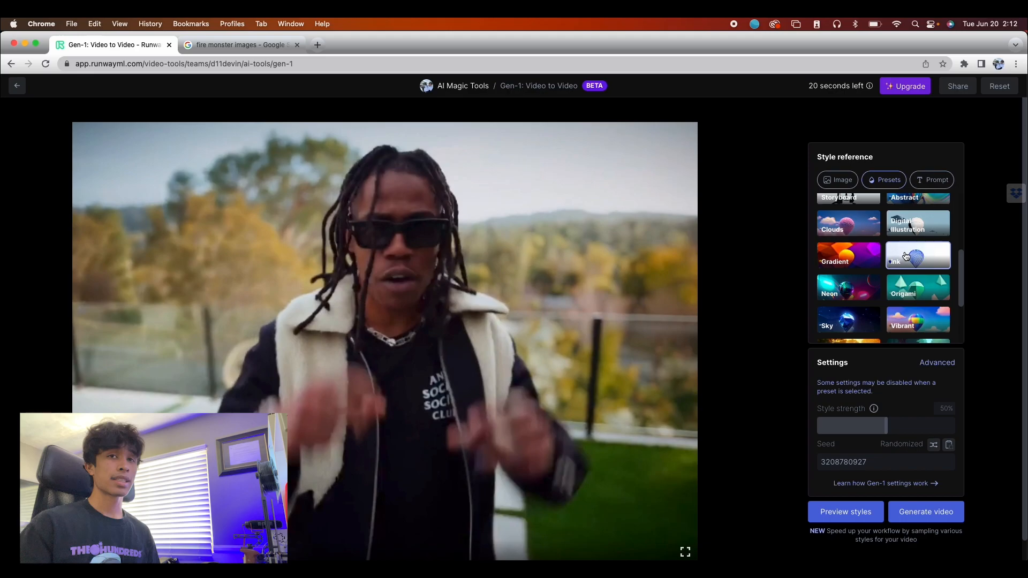
# Set the Ink style strength to about 69% and generate the styled clip
pyautogui.moveTo(853, 426); pyautogui.dragTo(914, 427)
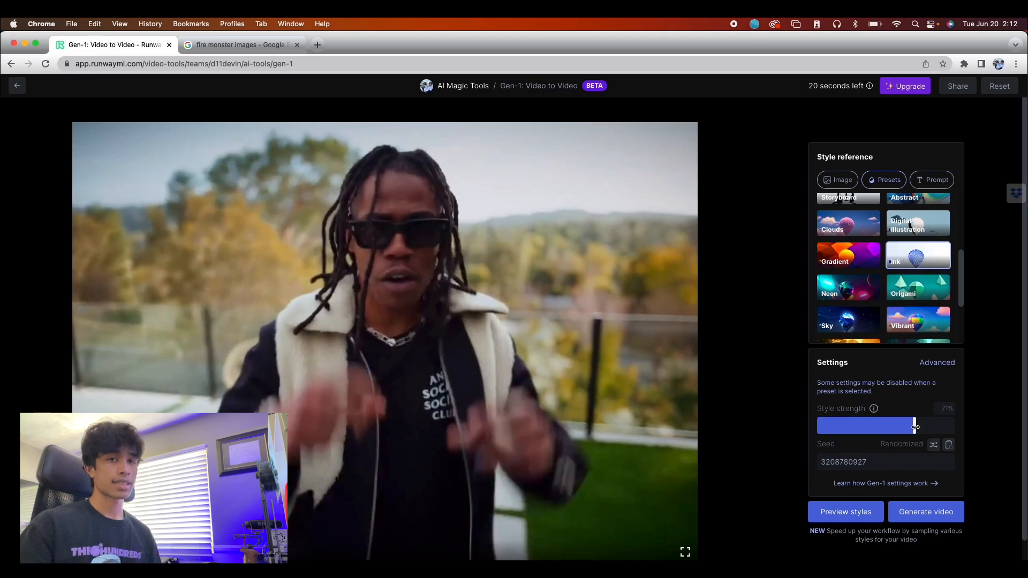
pyautogui.moveTo(917, 425); pyautogui.dragTo(911, 425)
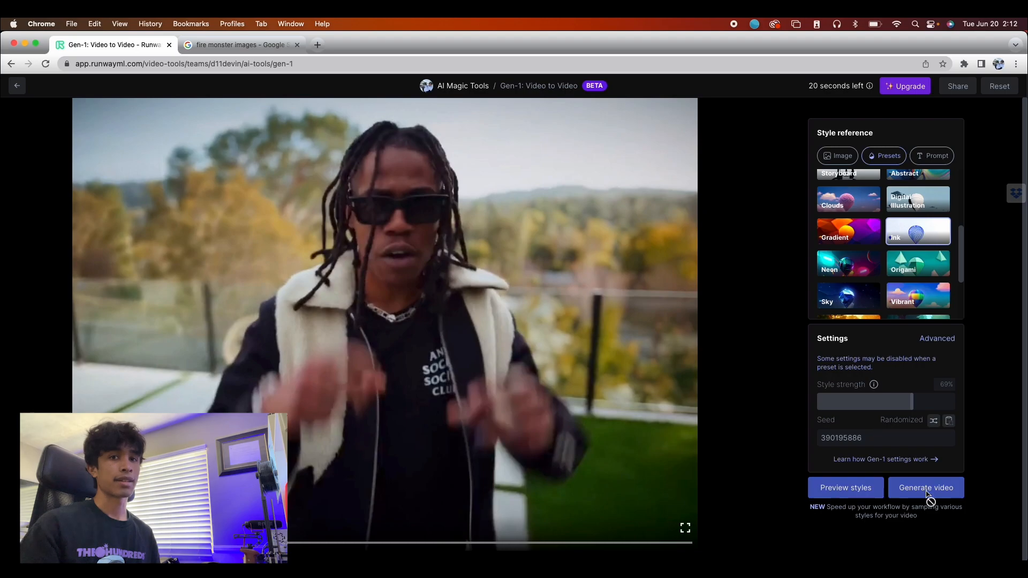
pyautogui.click(925, 488)
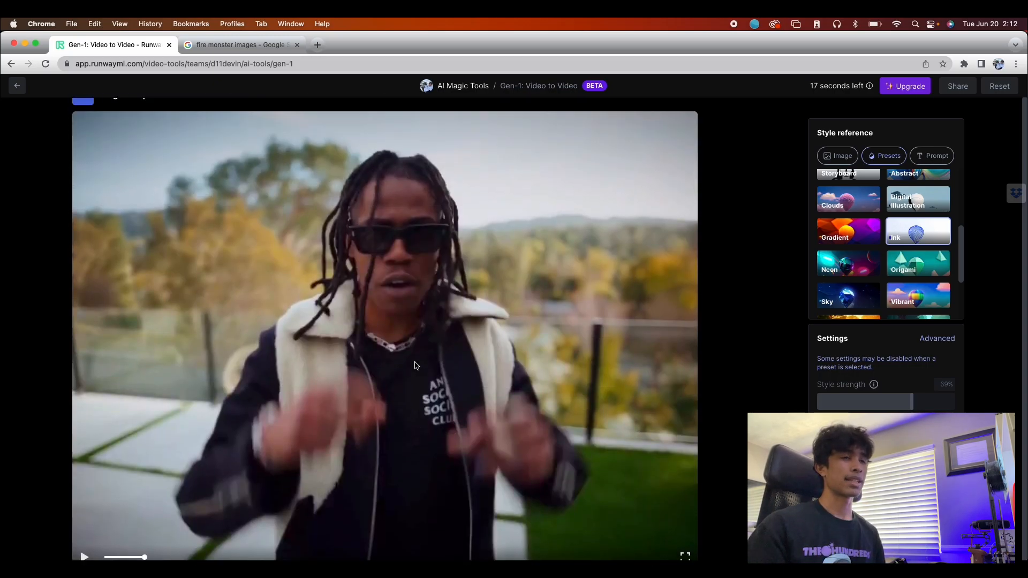
# Let the Ink render progress, then switch the style reference to image assets
pyautogui.scroll(-3)
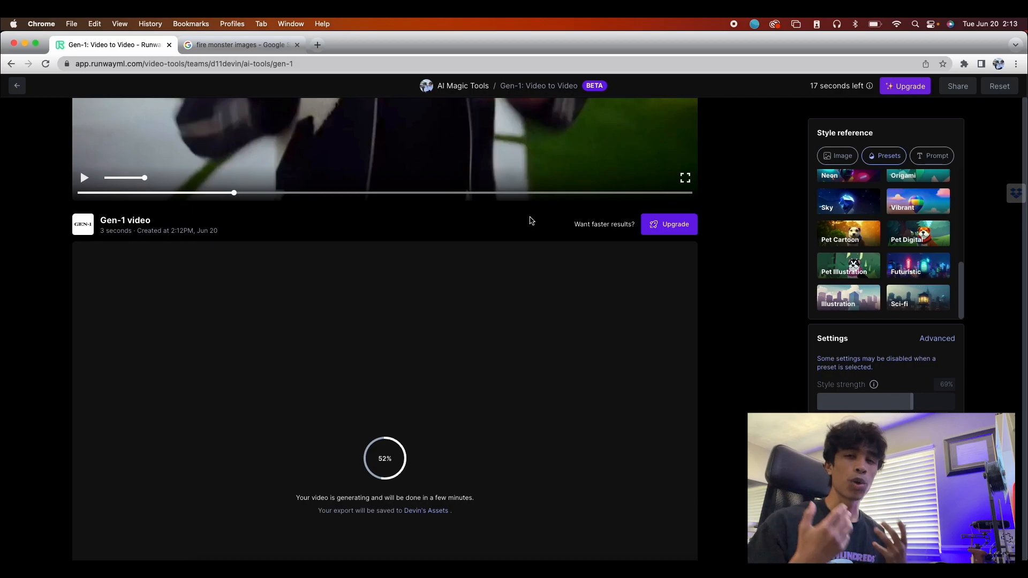
pyautogui.scroll(-3)
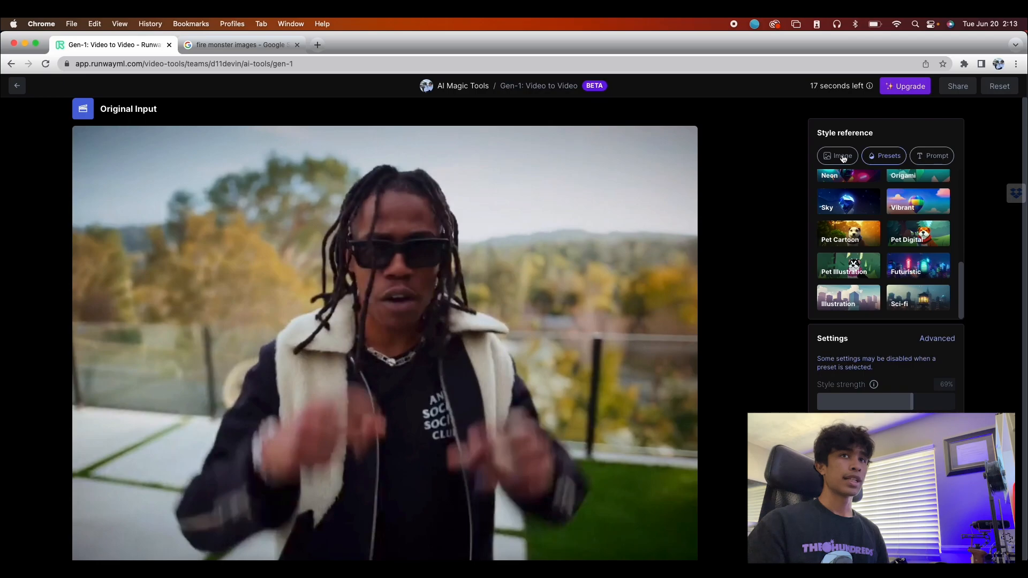
pyautogui.click(838, 155)
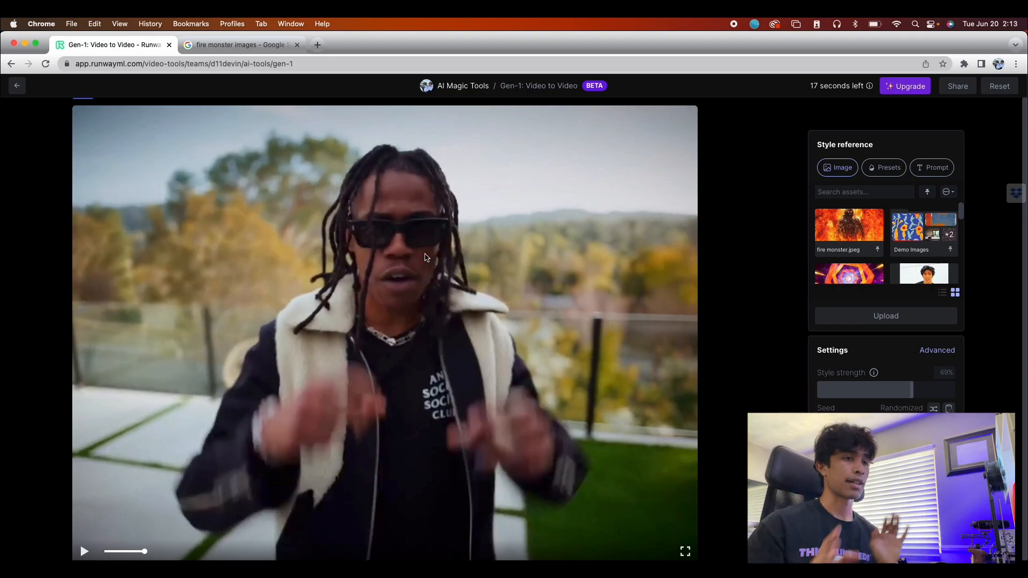
# View the fire monster Google Images result, dismiss the Lens panel, and return to Runway
pyautogui.click(239, 45)
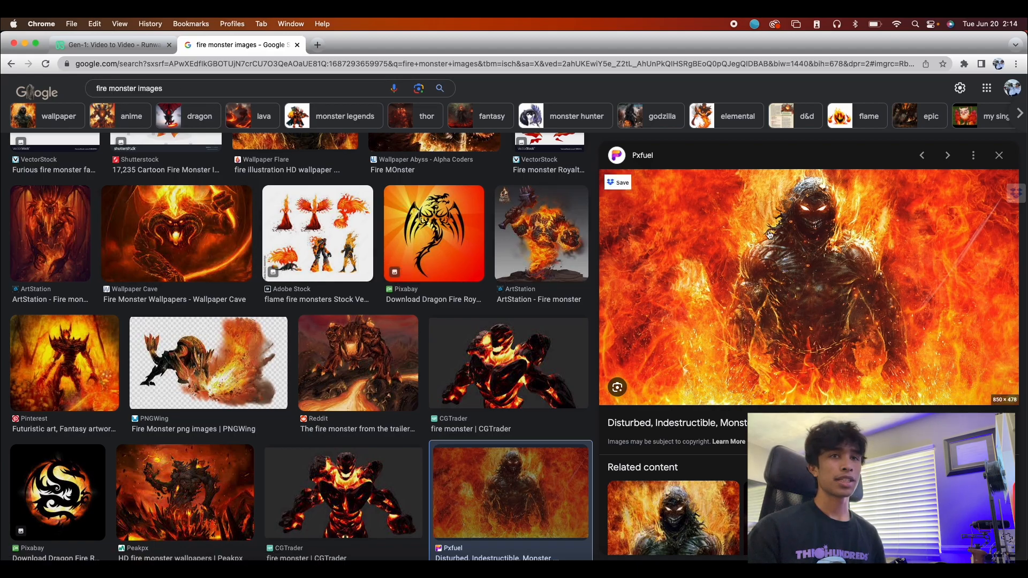
pyautogui.click(419, 87)
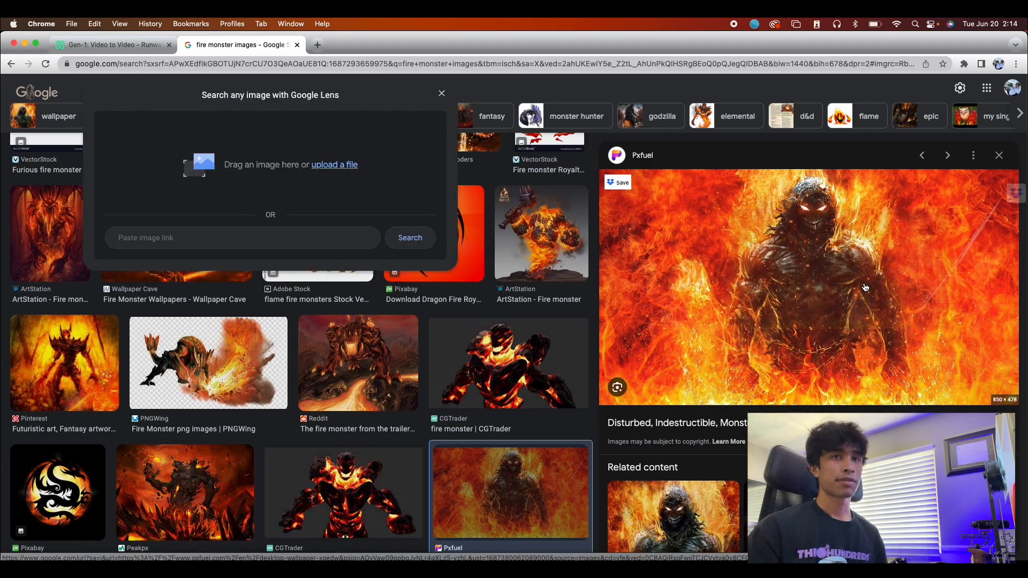
pyautogui.click(442, 94)
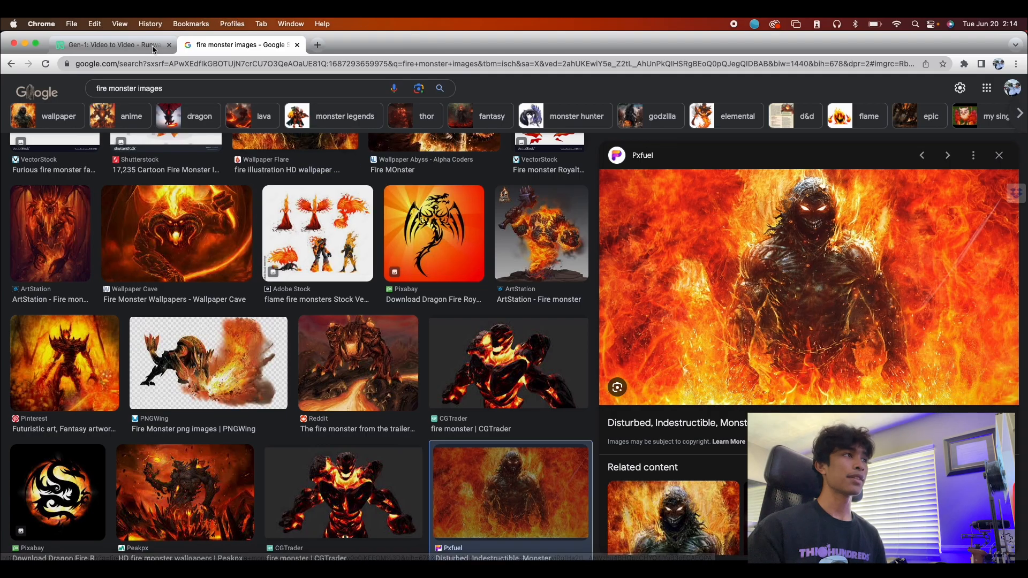
pyautogui.click(112, 45)
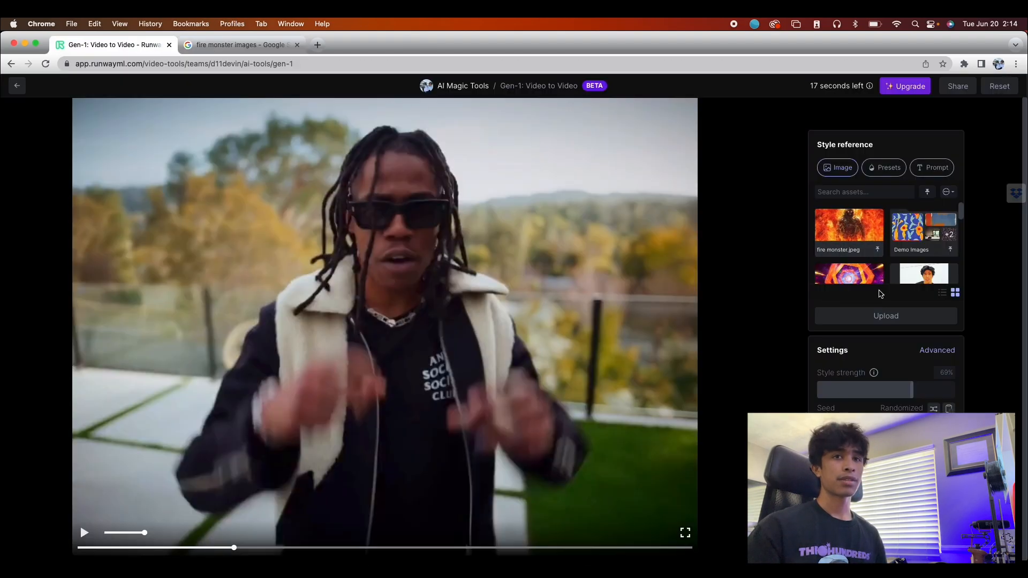
# Upload fire monster.jpeg as the style reference and set strength to roughly 76%
pyautogui.click(885, 315)
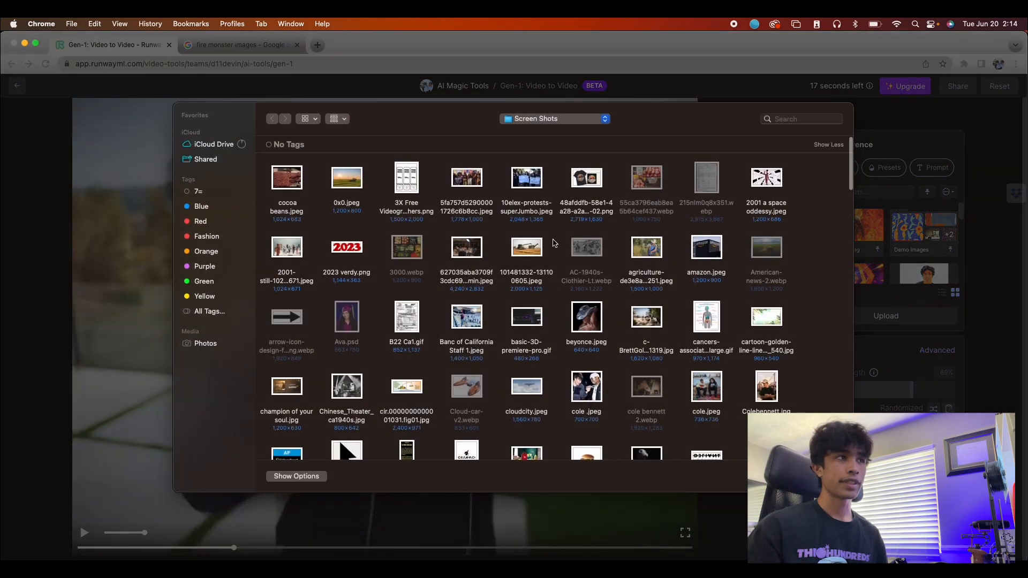
pyautogui.write('fire monster')
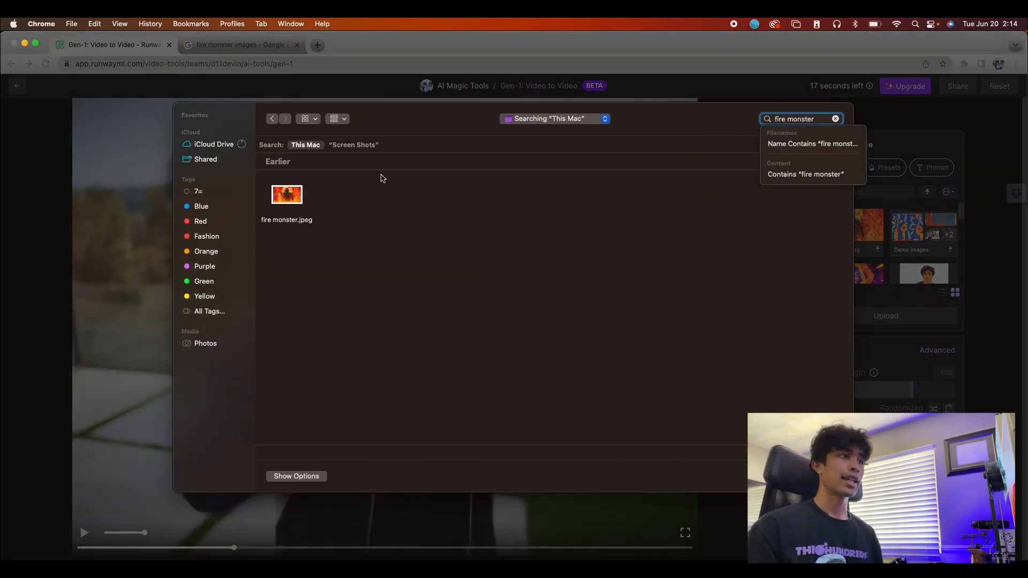
pyautogui.click(287, 195)
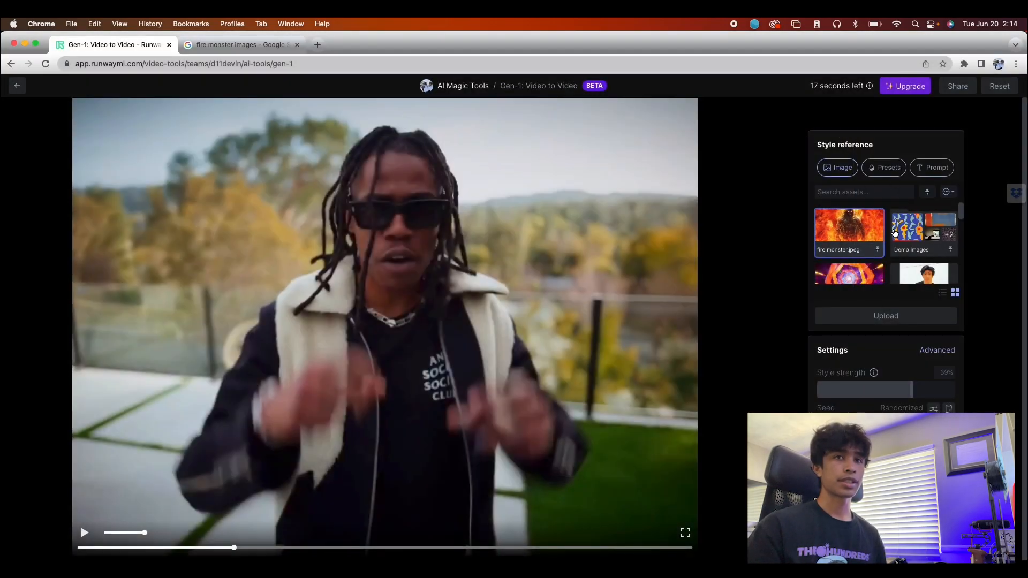
pyautogui.moveTo(897, 390); pyautogui.dragTo(926, 390)
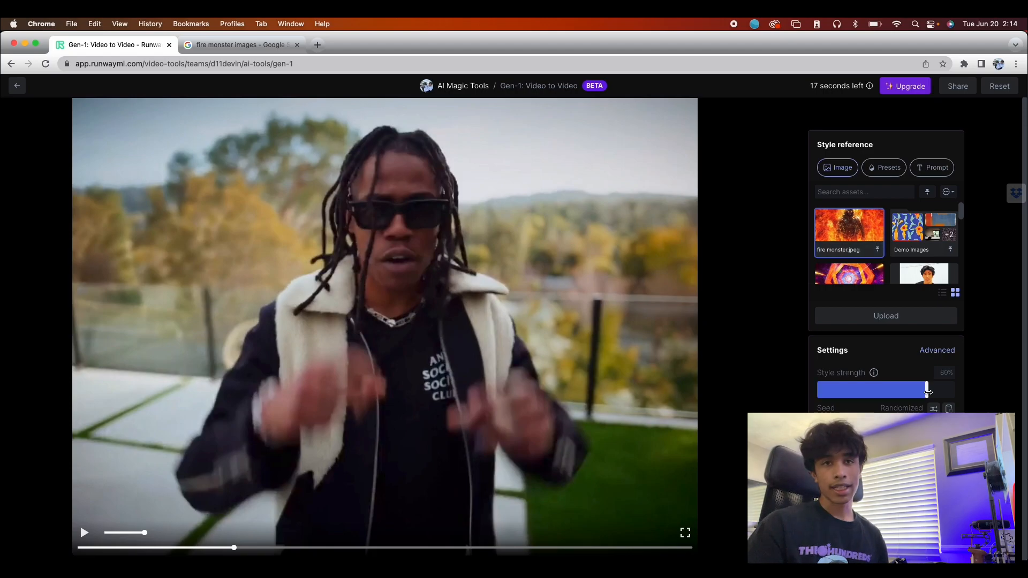
pyautogui.moveTo(927, 390); pyautogui.dragTo(903, 390)
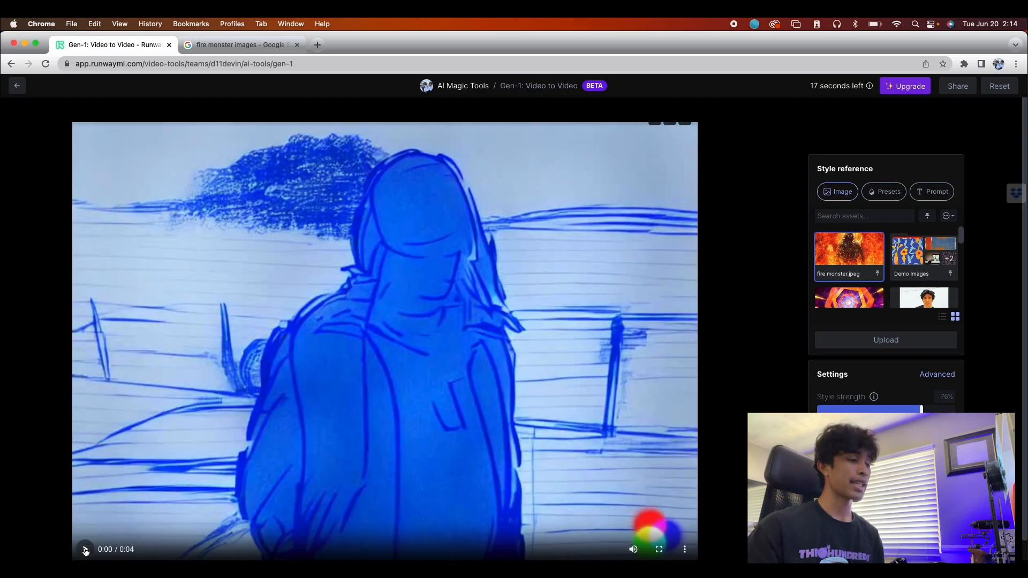
# Play back the generated blue pen-and-ink sketch clip
pyautogui.click(85, 549)
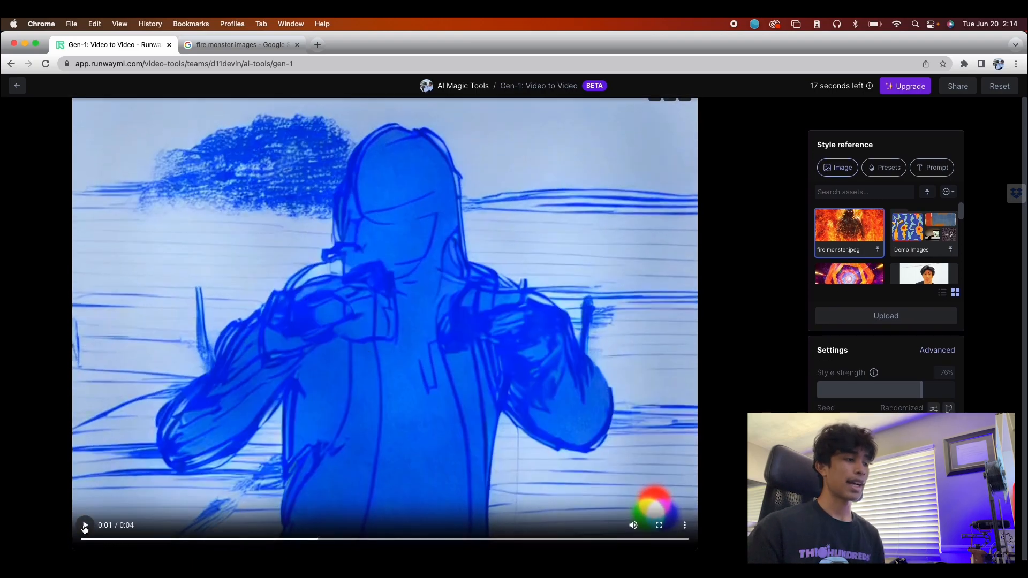
pyautogui.click(85, 525)
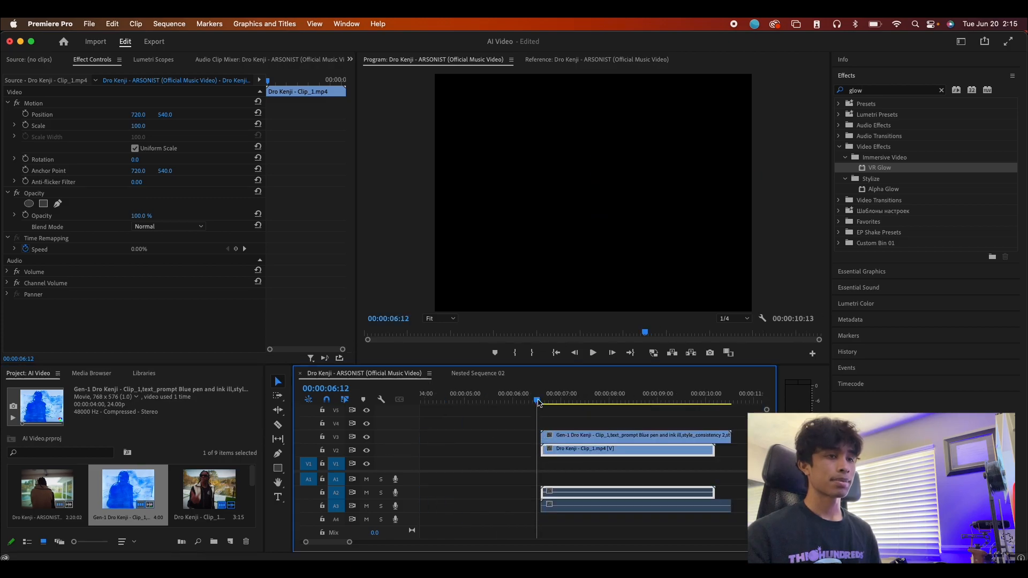
# Set the Gen-1 ink clip's Speed/Duration to 110% so it matches the original footage
pyautogui.click(569, 400)
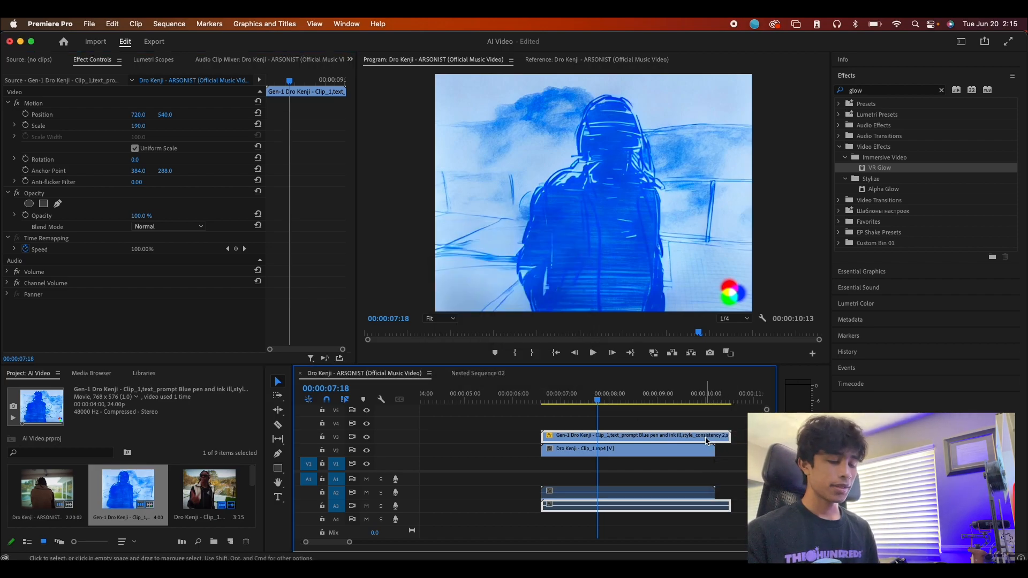
pyautogui.click(609, 402)
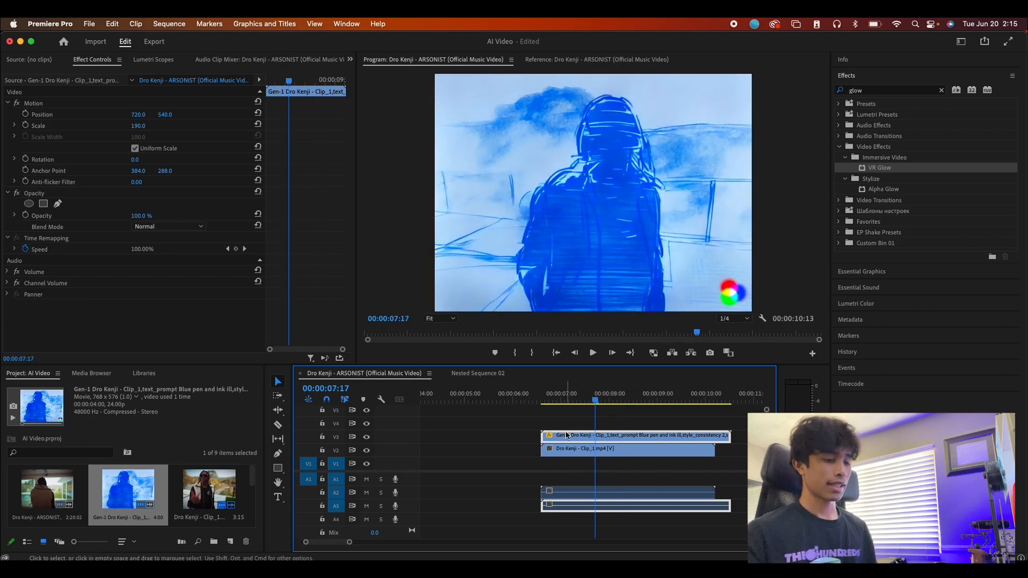
pyautogui.rightClick(583, 436)
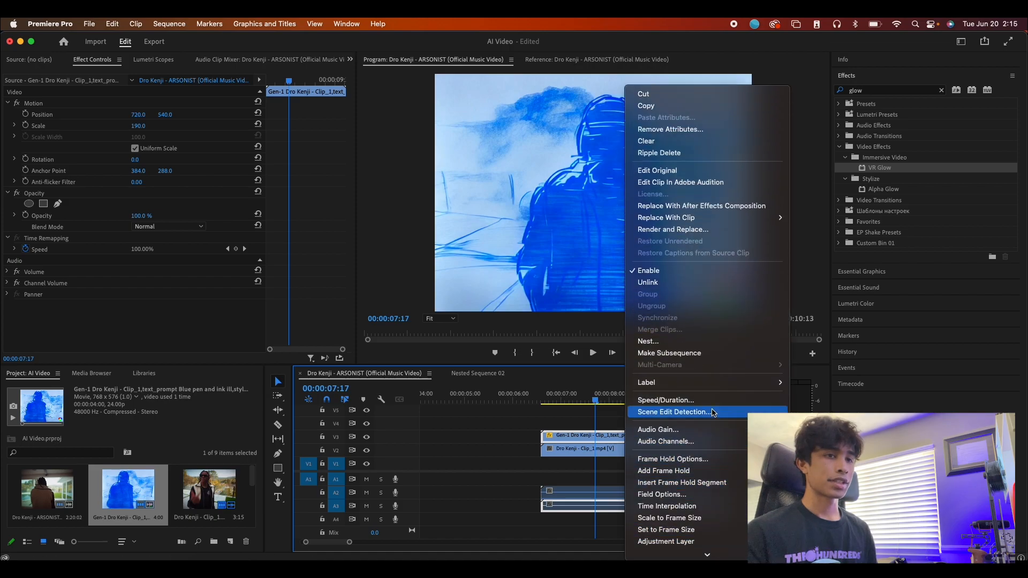
pyautogui.click(665, 399)
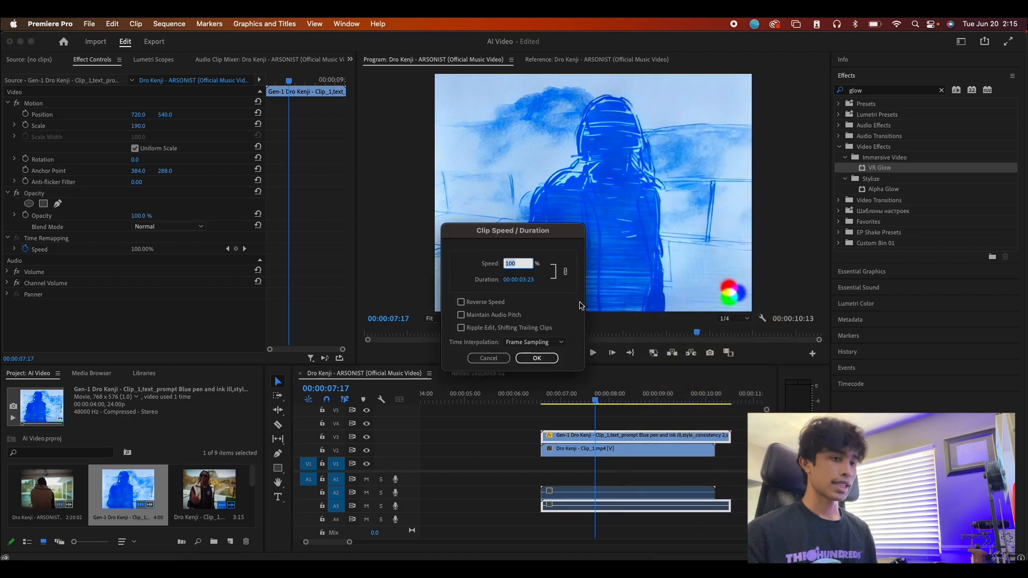
pyautogui.write('110')
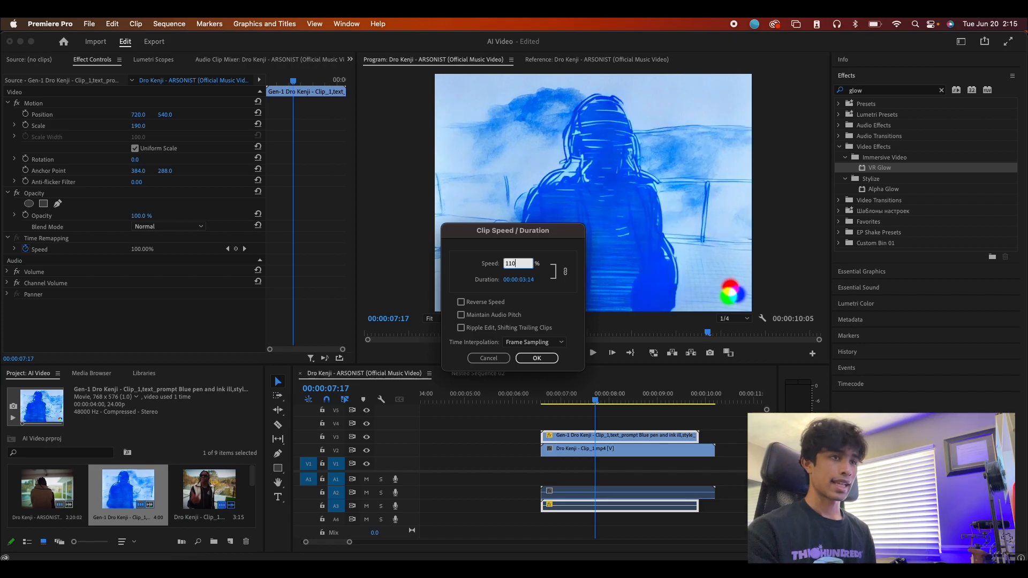
pyautogui.click(536, 358)
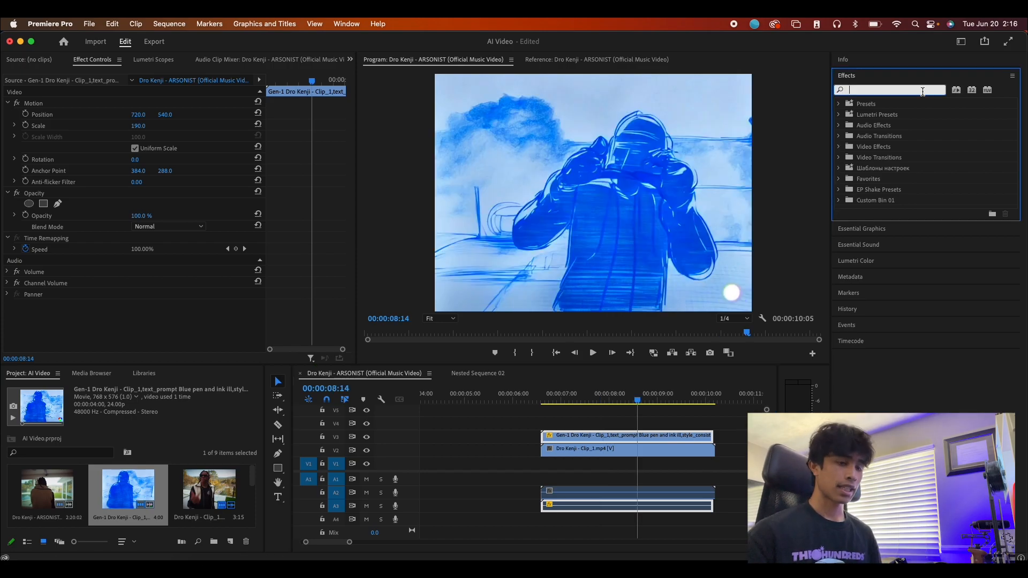
# Apply Invert and Threshold to the ink clip and blend it with Linear Dodge
pyautogui.write('inver')
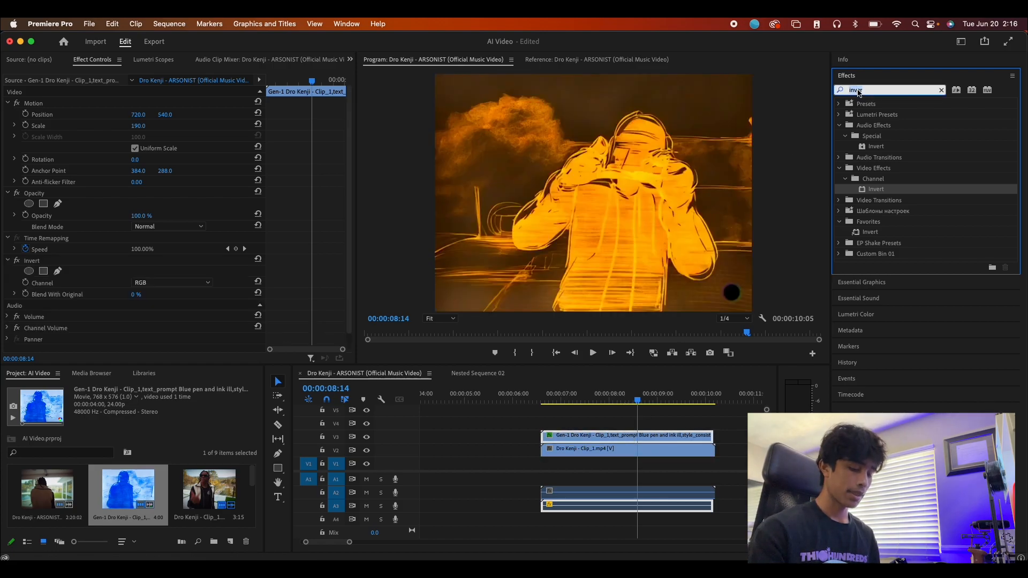
pyautogui.write('thre')
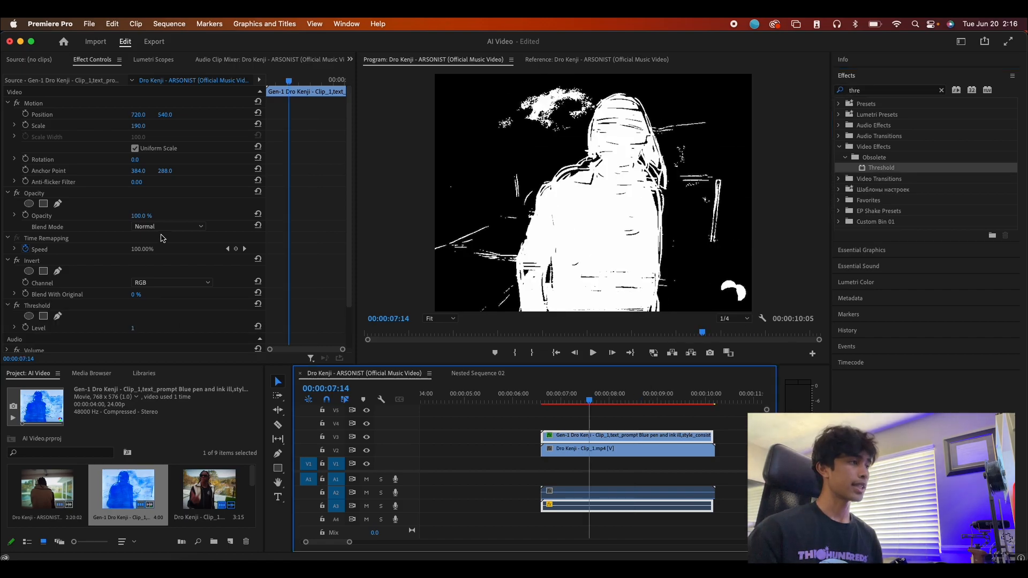
pyautogui.click(167, 226)
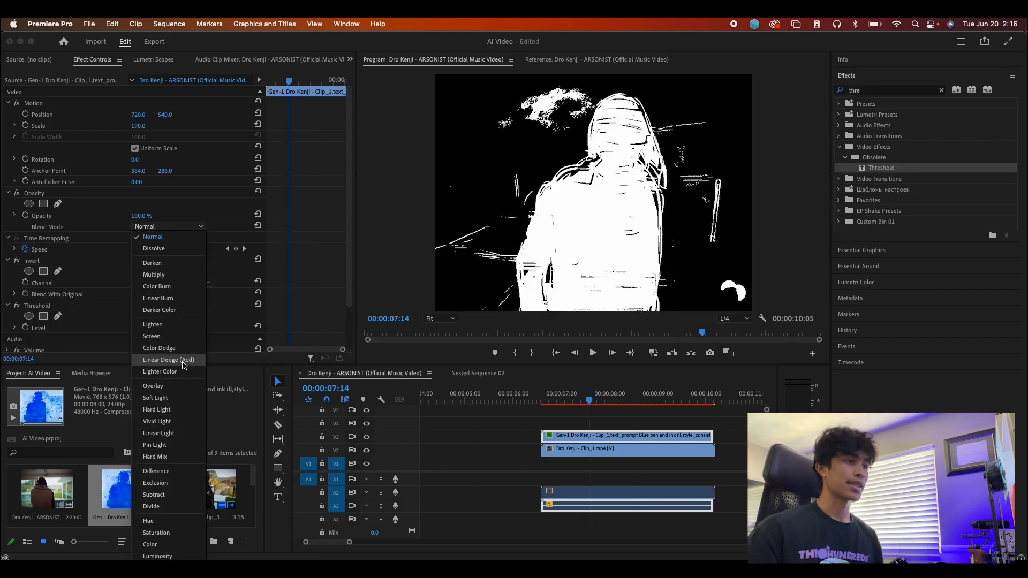
pyautogui.click(169, 360)
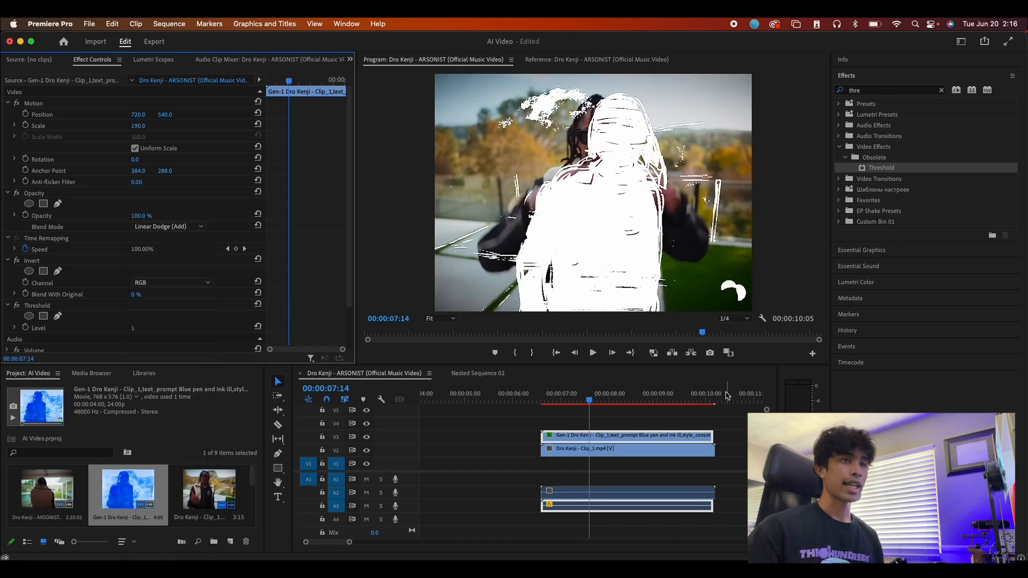
# Trim the ink overlay to end near 00:00:07:20 and scrub to preview it
pyautogui.click(592, 353)
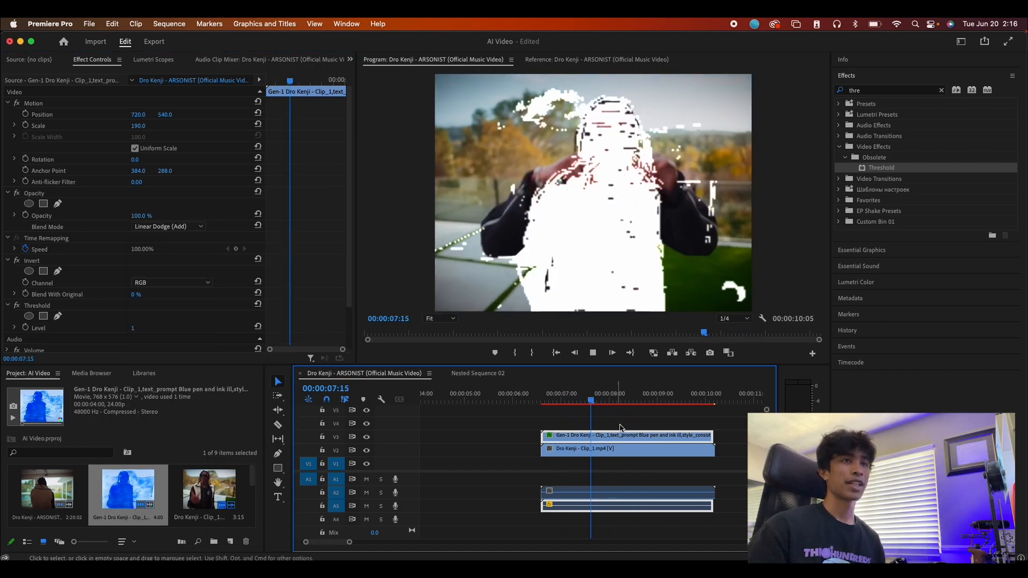
pyautogui.click(634, 401)
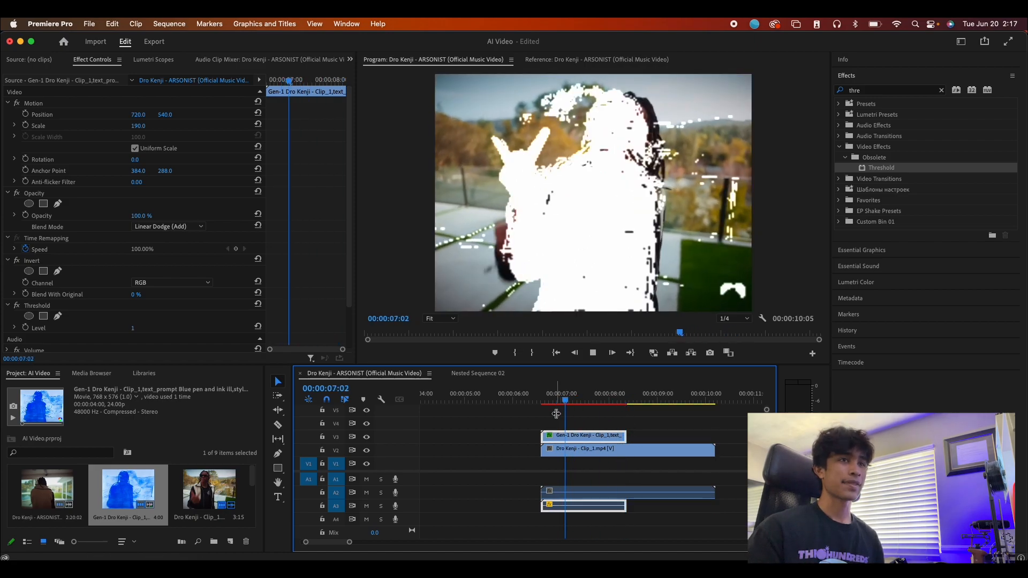
pyautogui.moveTo(557, 401); pyautogui.dragTo(584, 401)
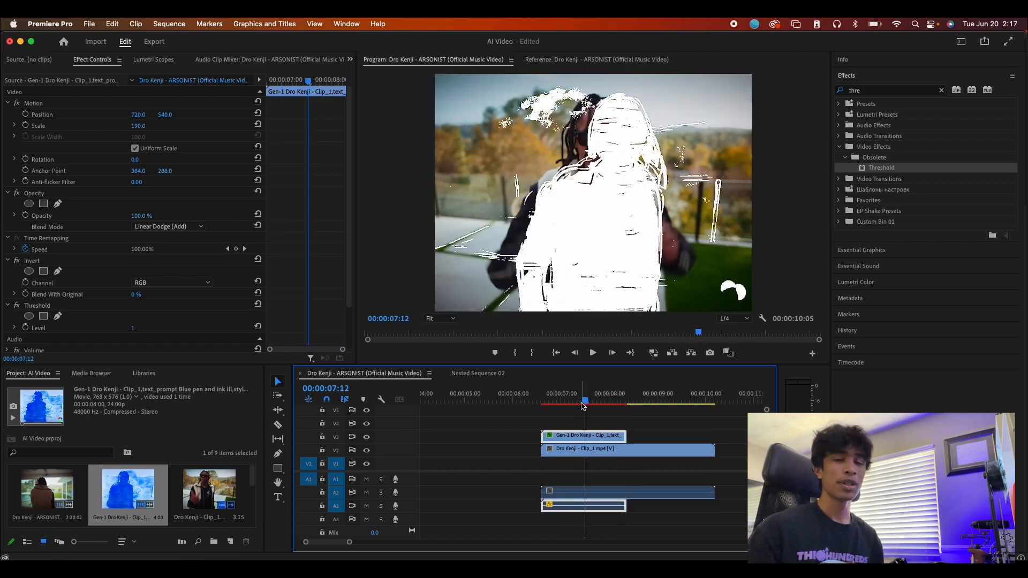
pyautogui.click(601, 401)
pyautogui.write('11')
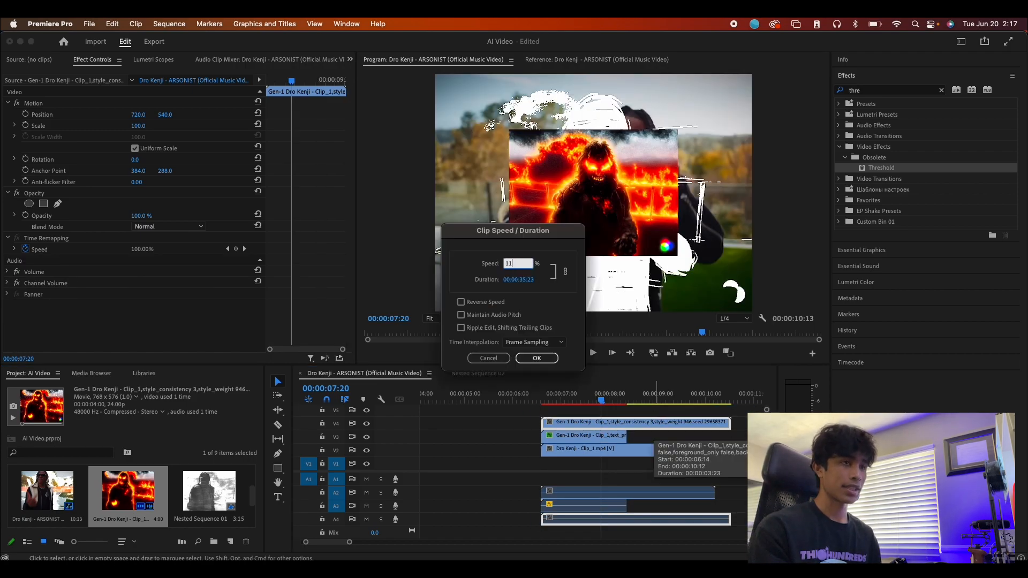
# Confirm the fire-monster clip's new speed and scale it to 192 after the ink clip
pyautogui.click(536, 358)
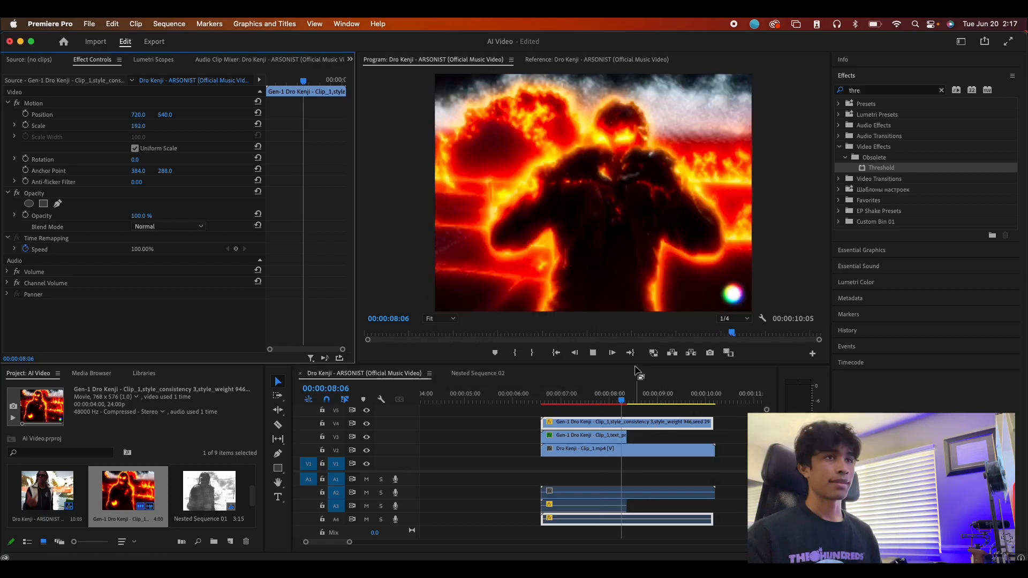
pyautogui.click(585, 400)
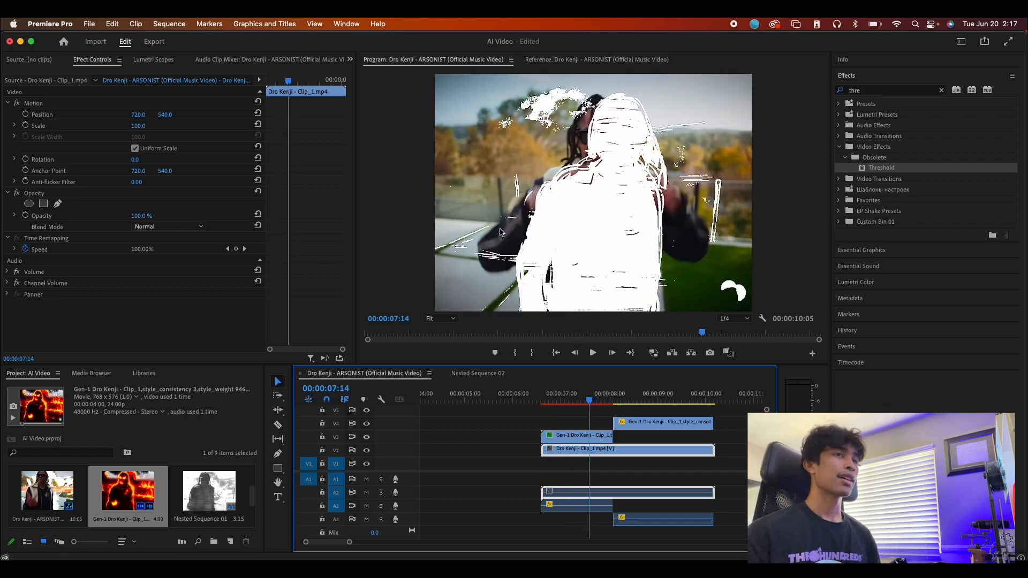
pyautogui.moveTo(690, 352)
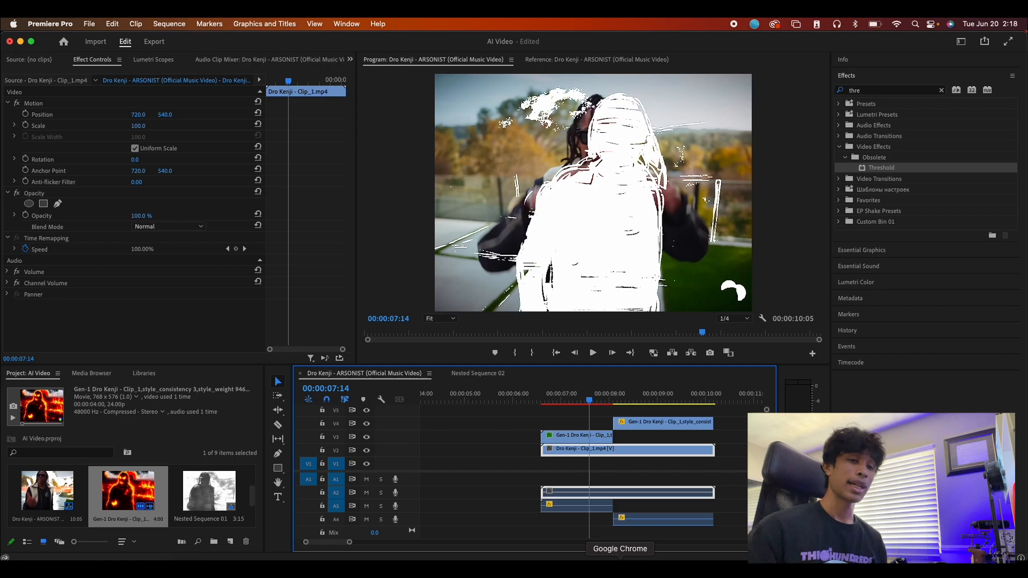
# Load the Dro Kenji clip into Green Screen and mask the performer's face and body
pyautogui.click(620, 548)
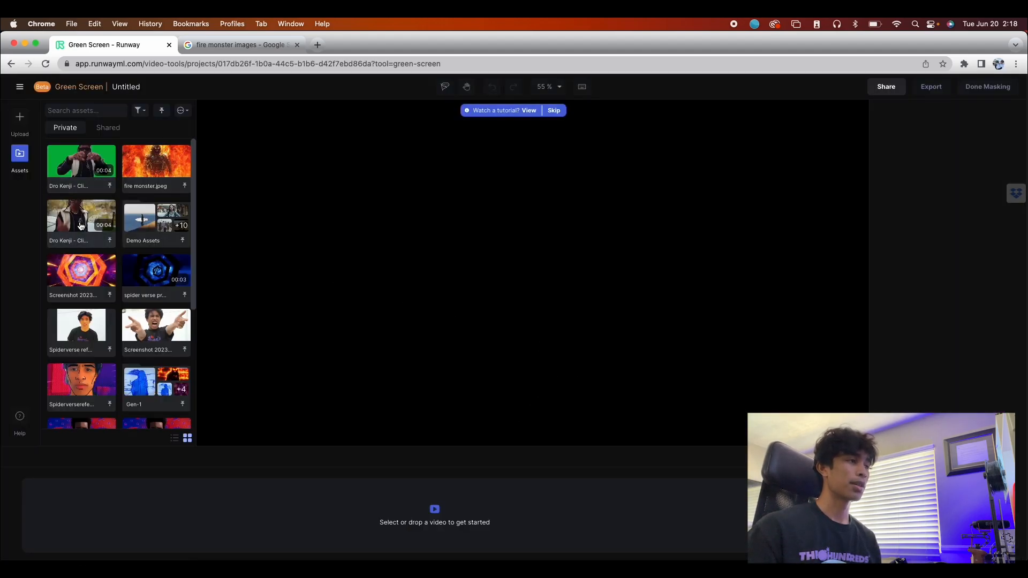
pyautogui.click(81, 216)
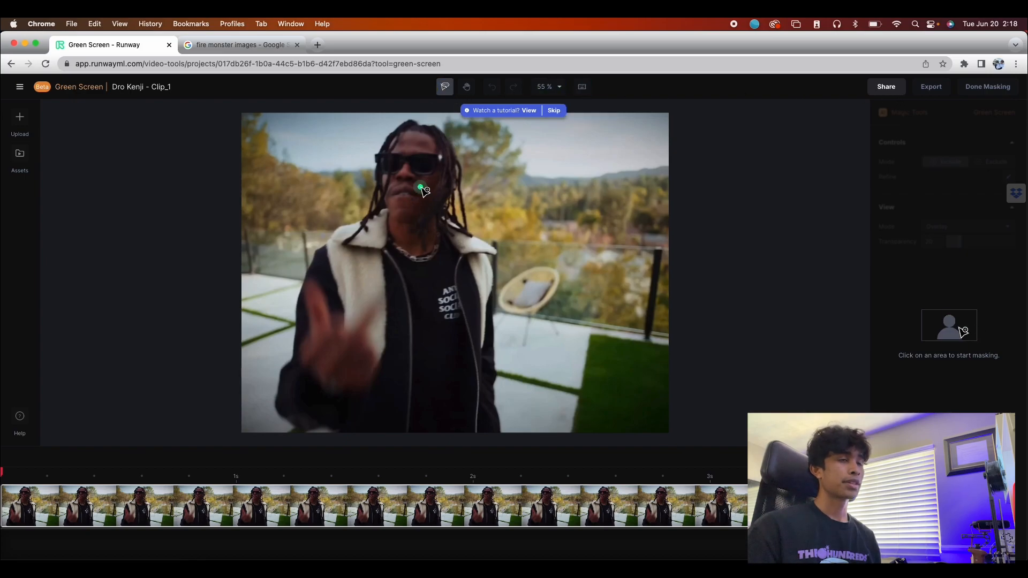
pyautogui.click(420, 189)
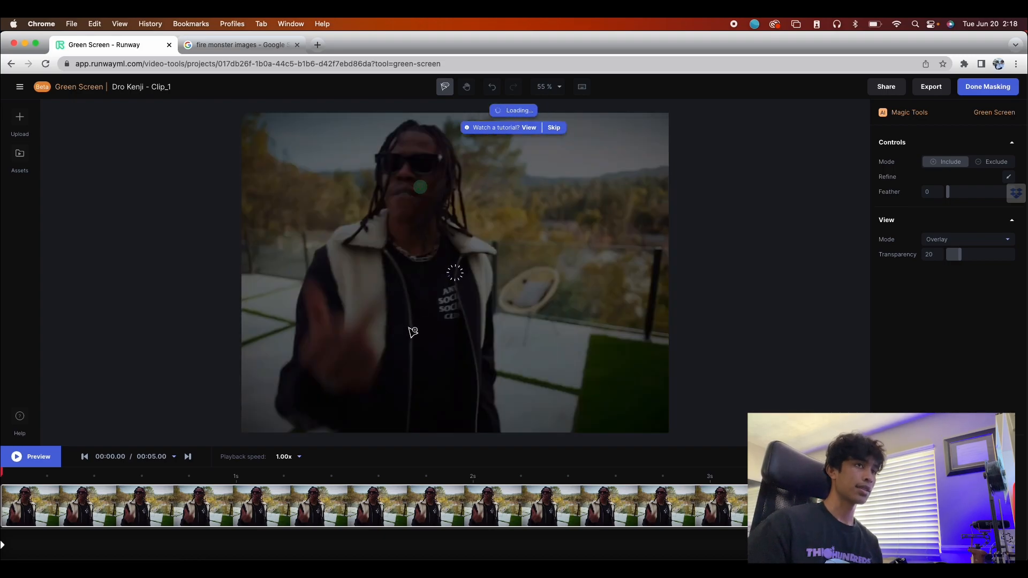
pyautogui.click(363, 297)
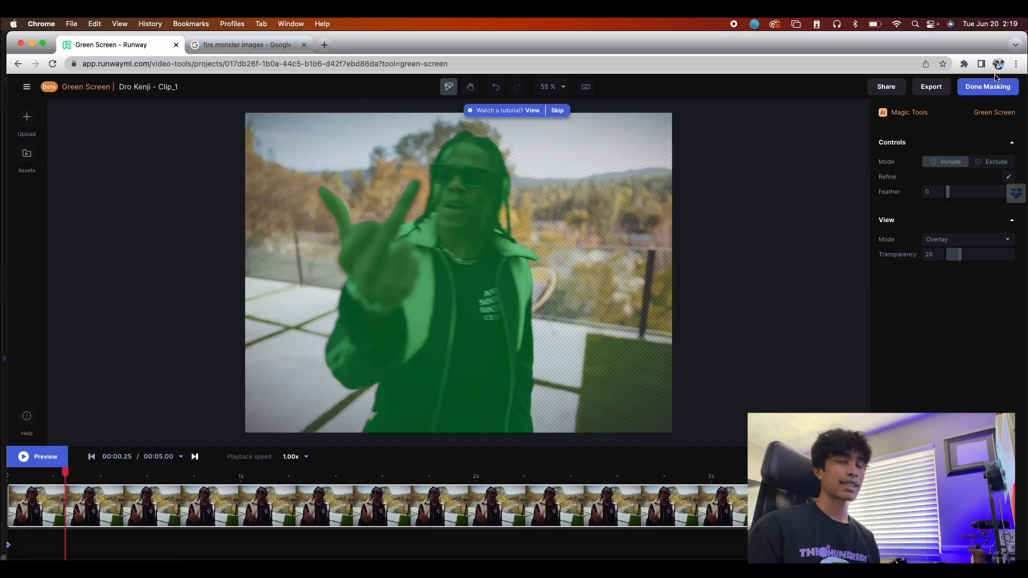
# Finish masking and show the performer against the #00B140 green background
pyautogui.click(988, 86)
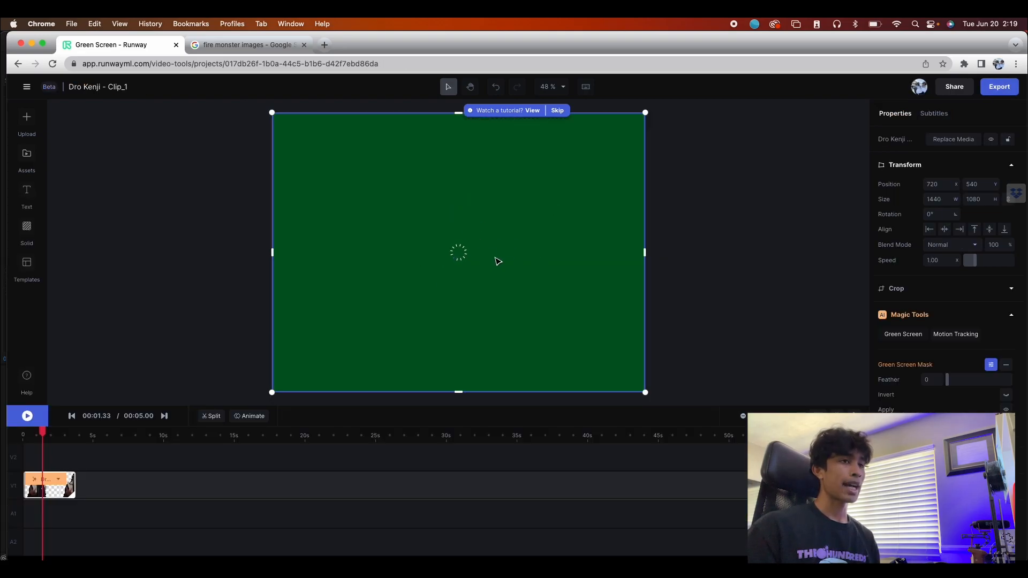
pyautogui.moveTo(90, 223)
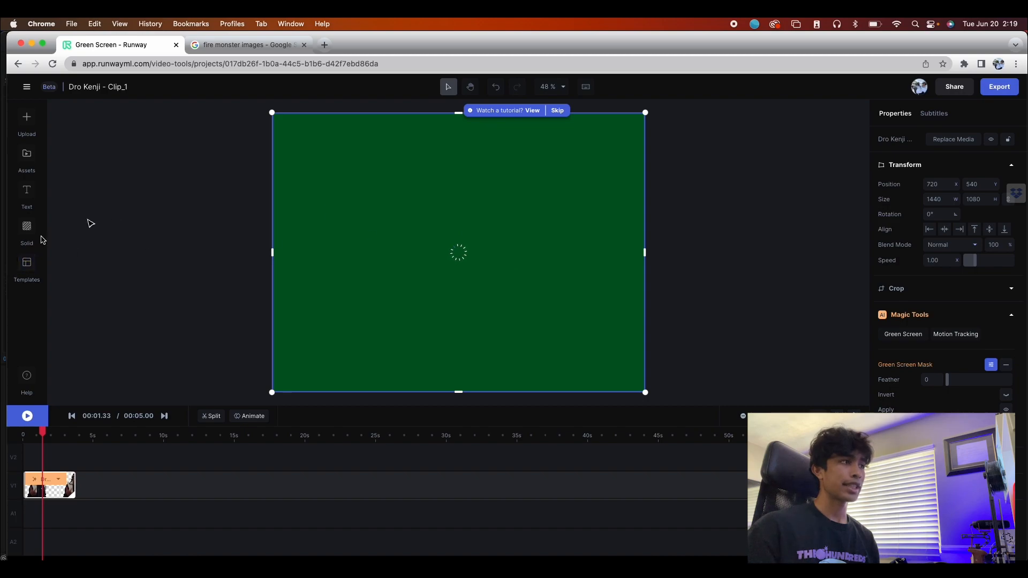
pyautogui.click(26, 231)
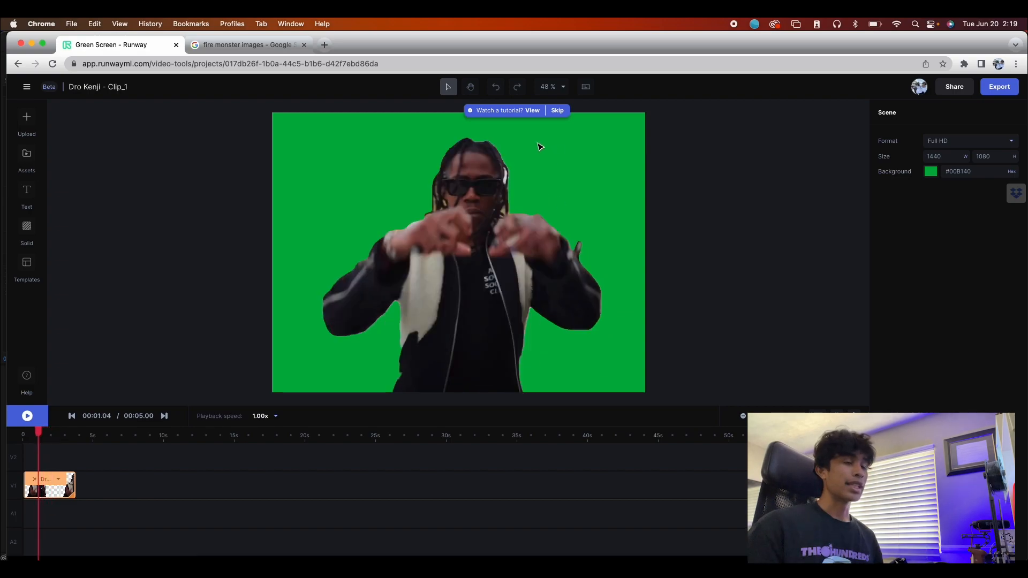
pyautogui.moveTo(584, 227)
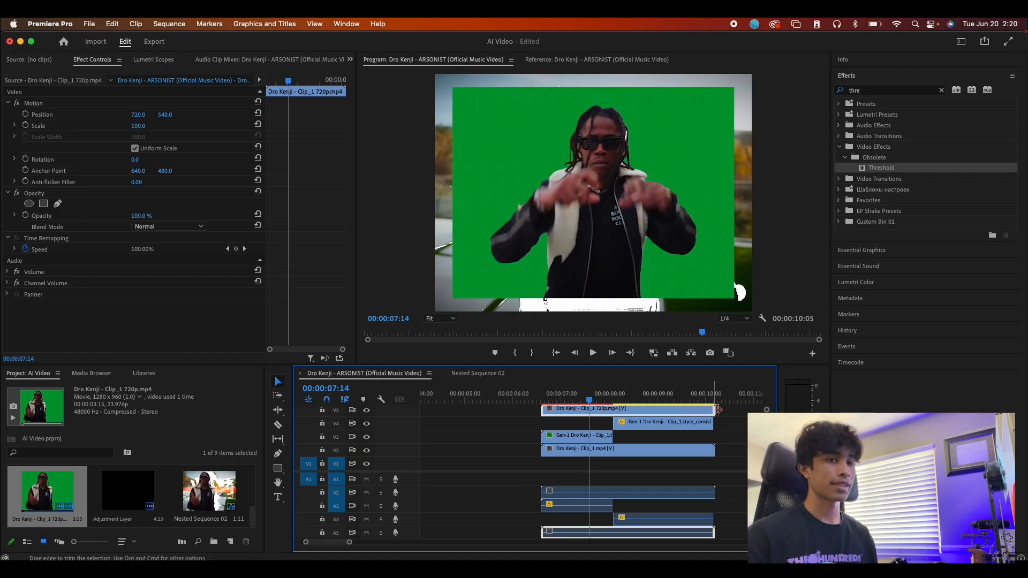
# Apply Ultra Key to the green-screen performer clip on V5
pyautogui.write('ultra')
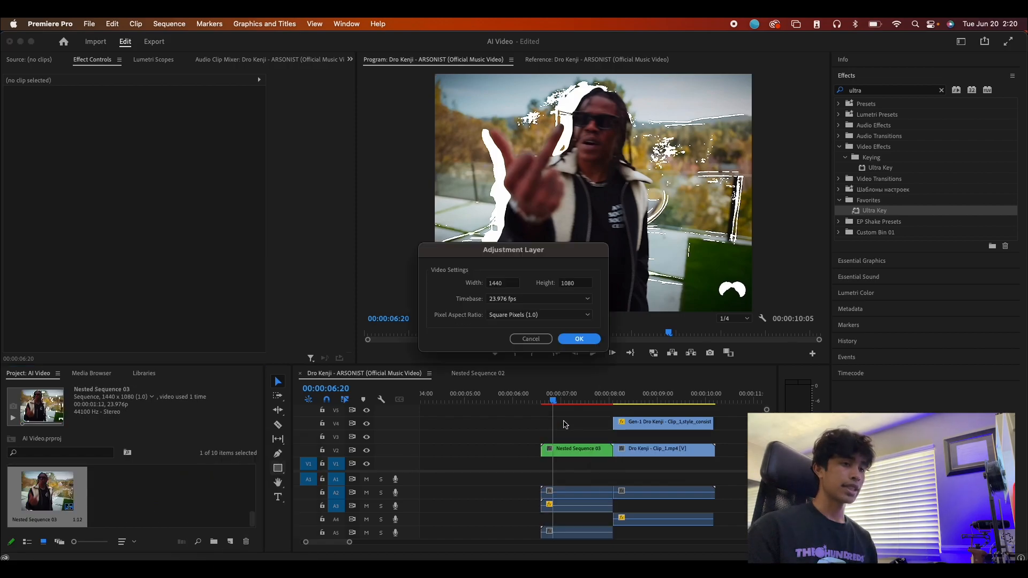
# Create the 1440x1080 adjustment layer and place it on V5 over the cut point
pyautogui.click(579, 340)
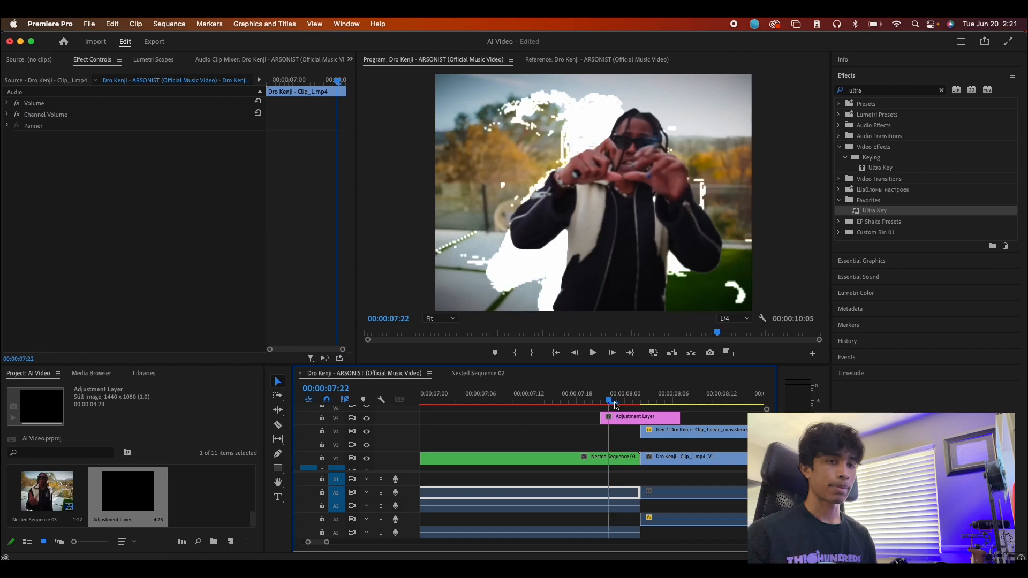
pyautogui.click(942, 90)
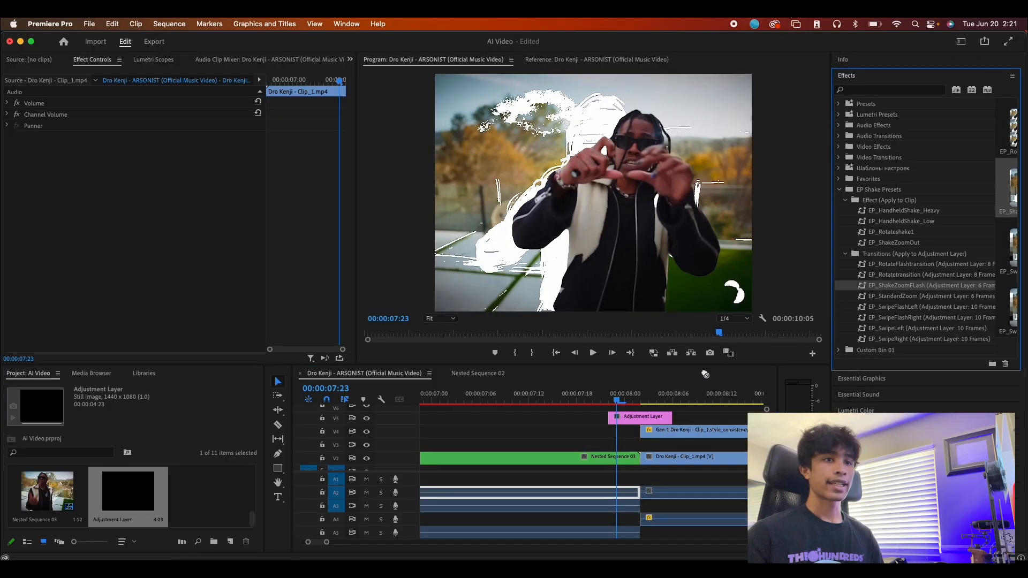
# Nest the fire-monster clips into Nested Sequence 04 and apply EP_HandheldShake_Heavy to Nested Sequence 03
pyautogui.click(639, 417)
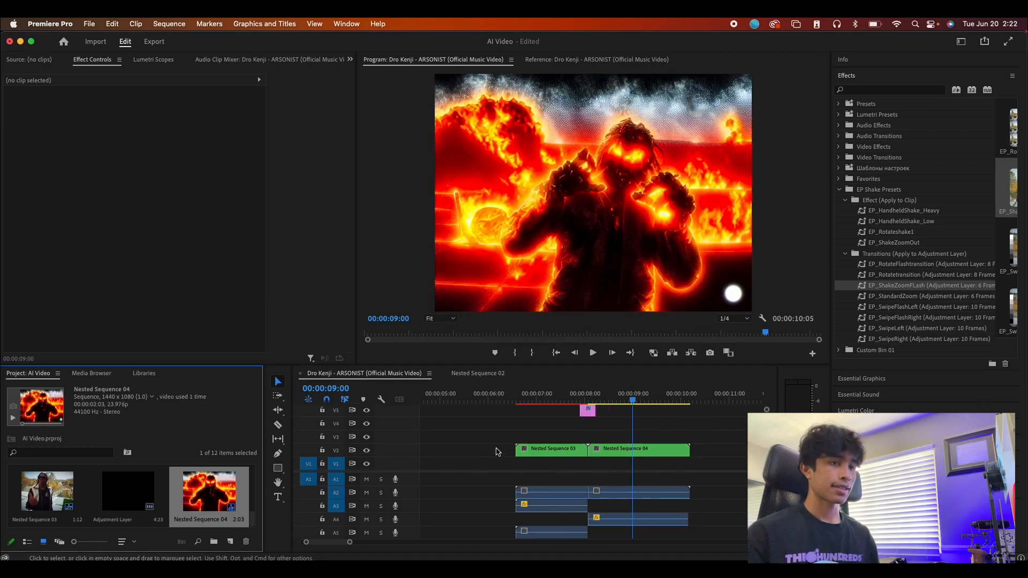
pyautogui.click(640, 449)
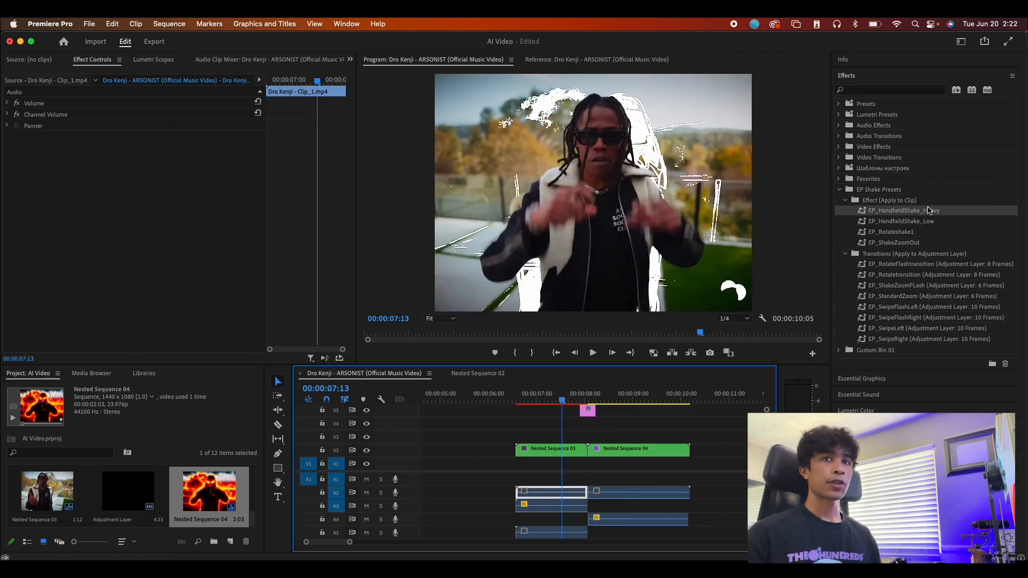
pyautogui.click(550, 449)
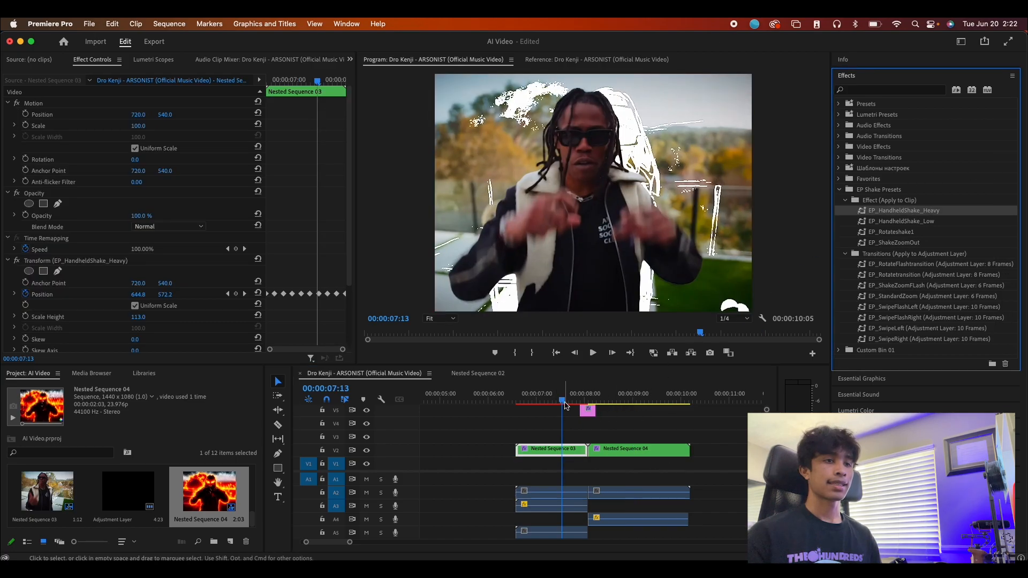
pyautogui.click(591, 353)
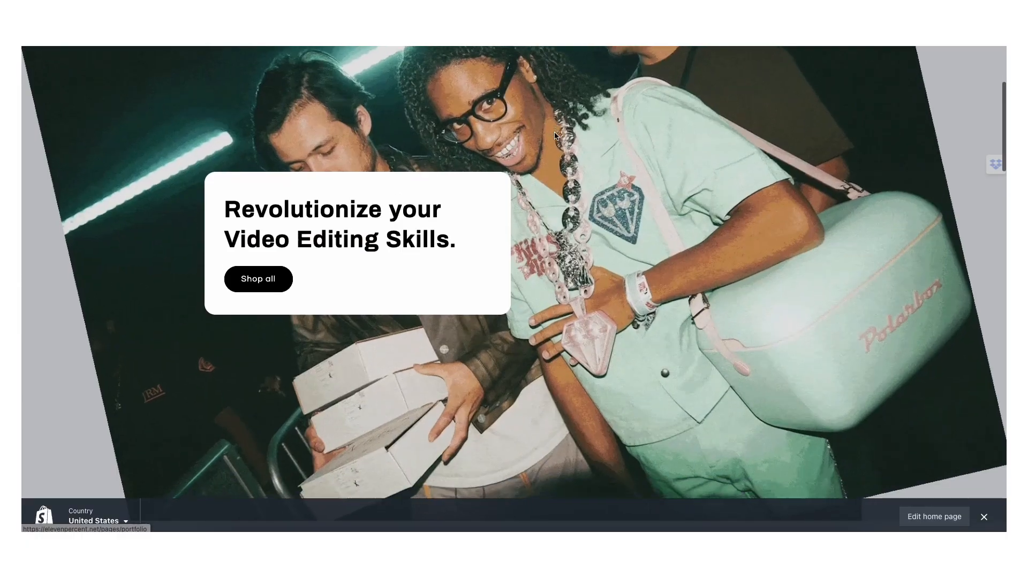
pyautogui.scroll(-3)
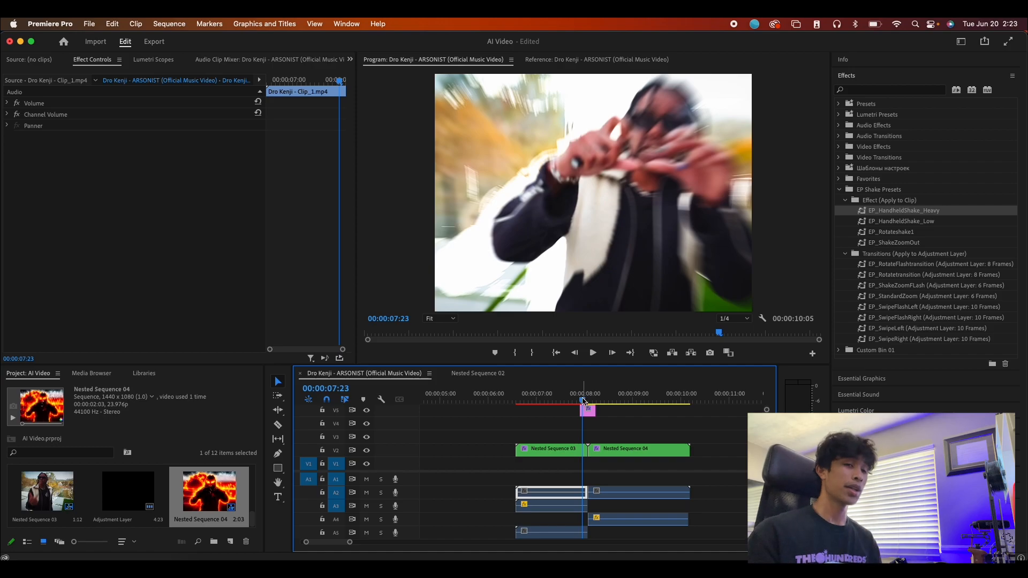
pyautogui.click(556, 401)
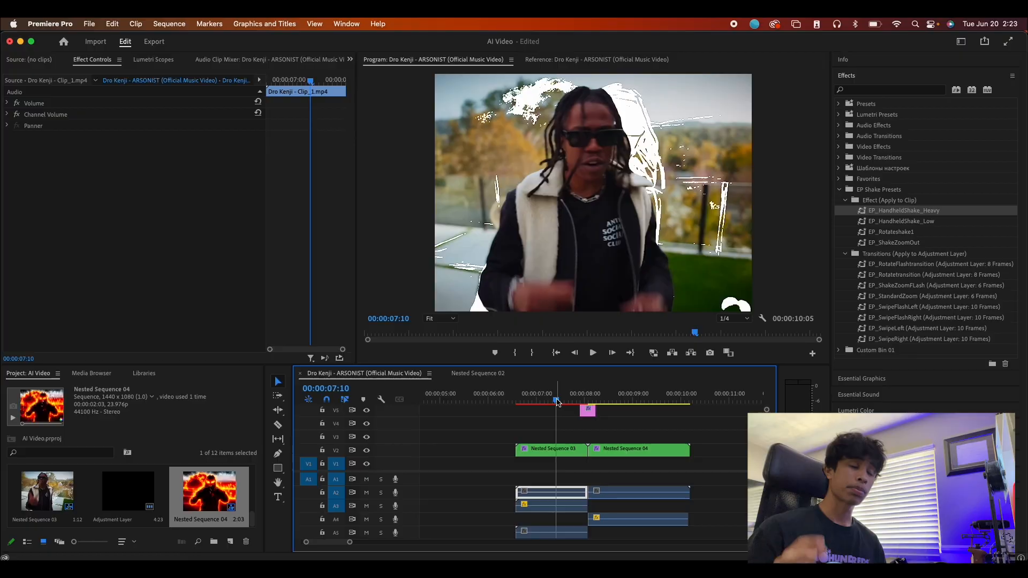